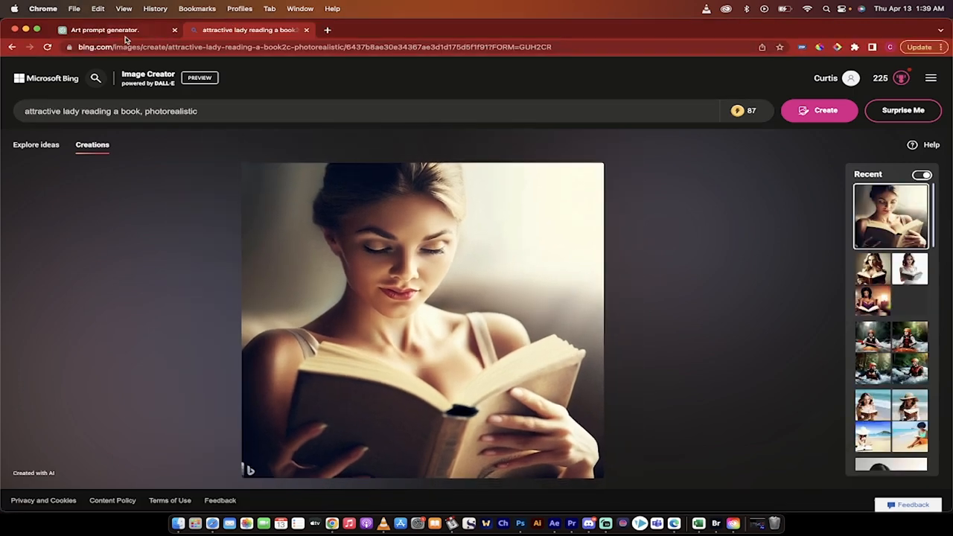
Bring up the ChatGPT art prompt generator chat listing five random art prompts
left_click(108, 30)
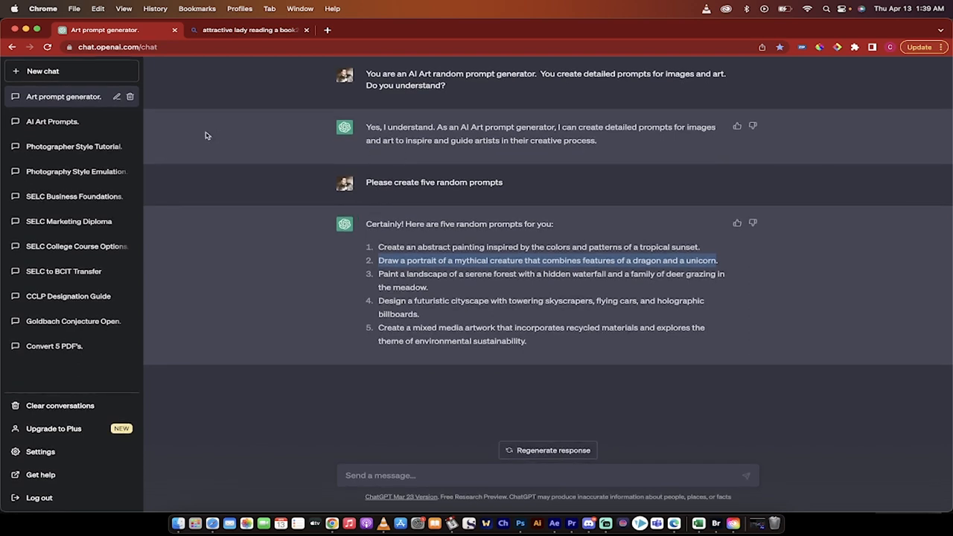
mouse_move(382, 126)
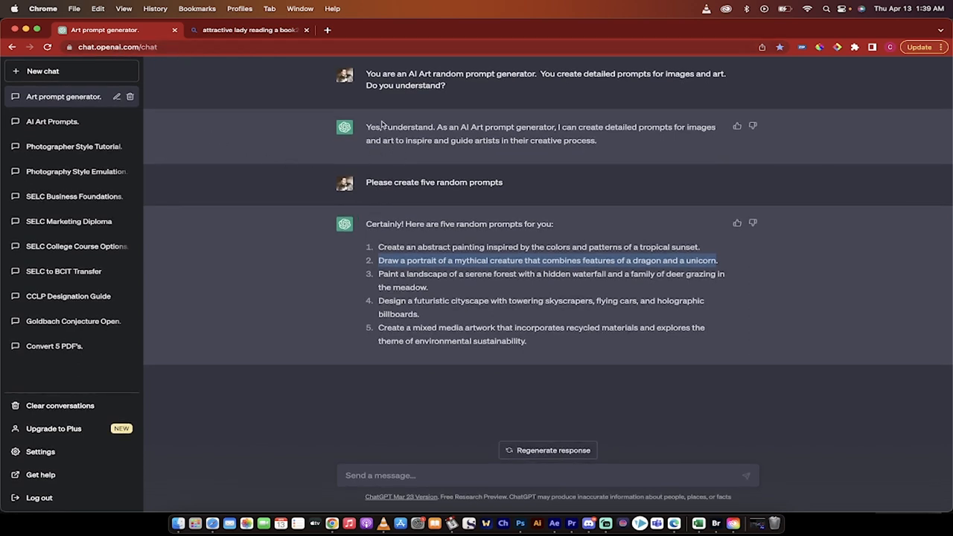
mouse_move(579, 82)
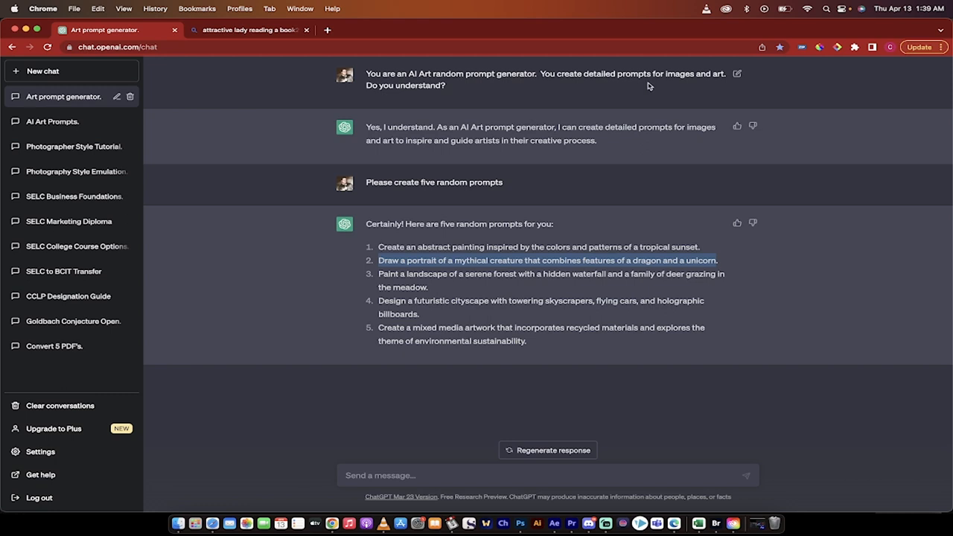
mouse_move(451, 93)
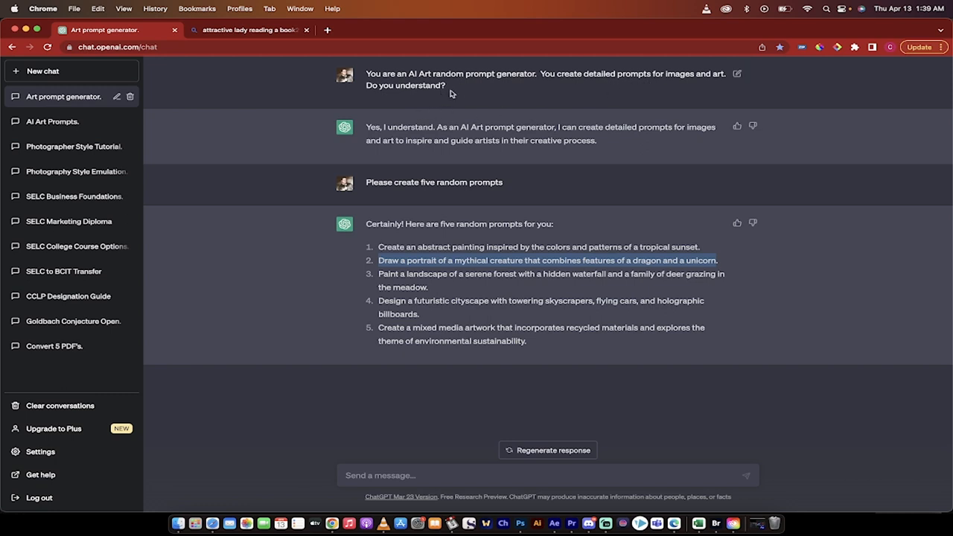
mouse_move(474, 86)
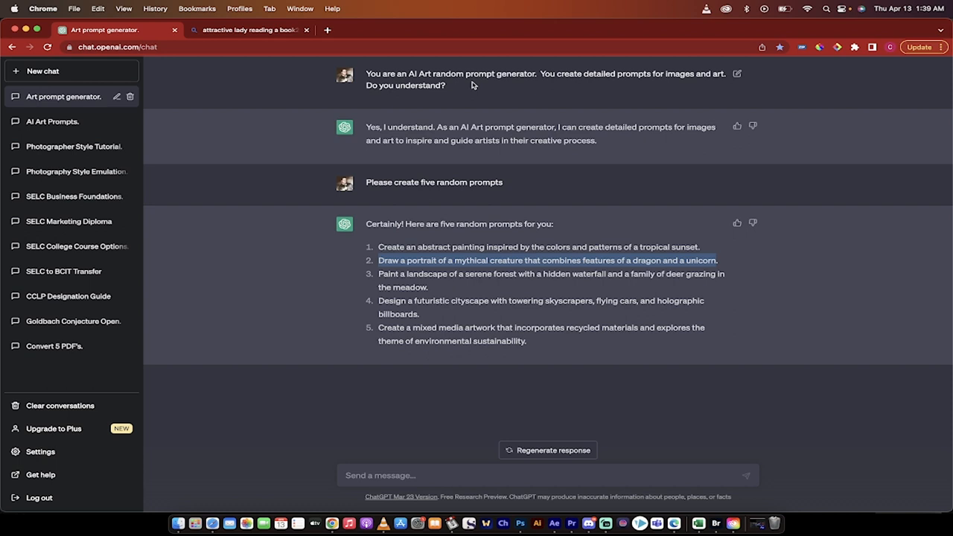
mouse_move(436, 100)
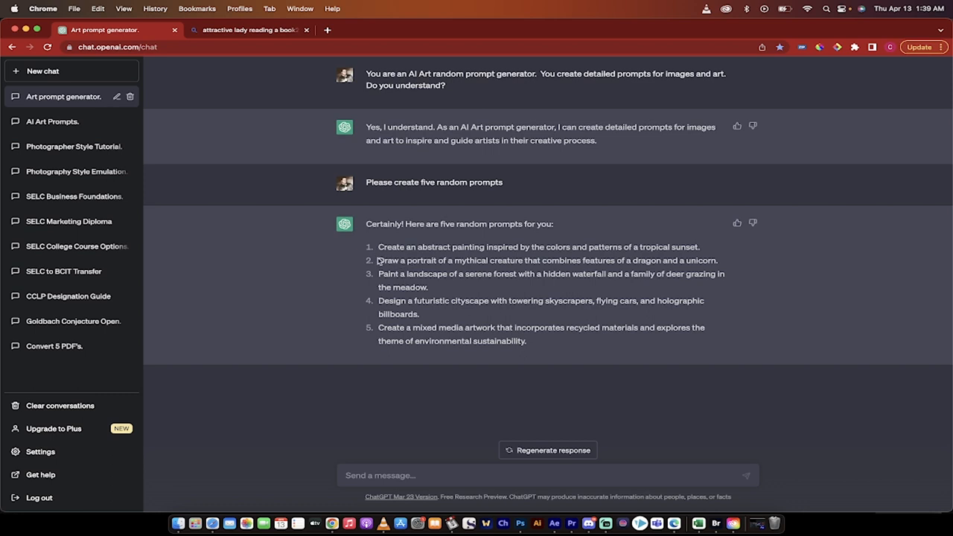
mouse_move(403, 313)
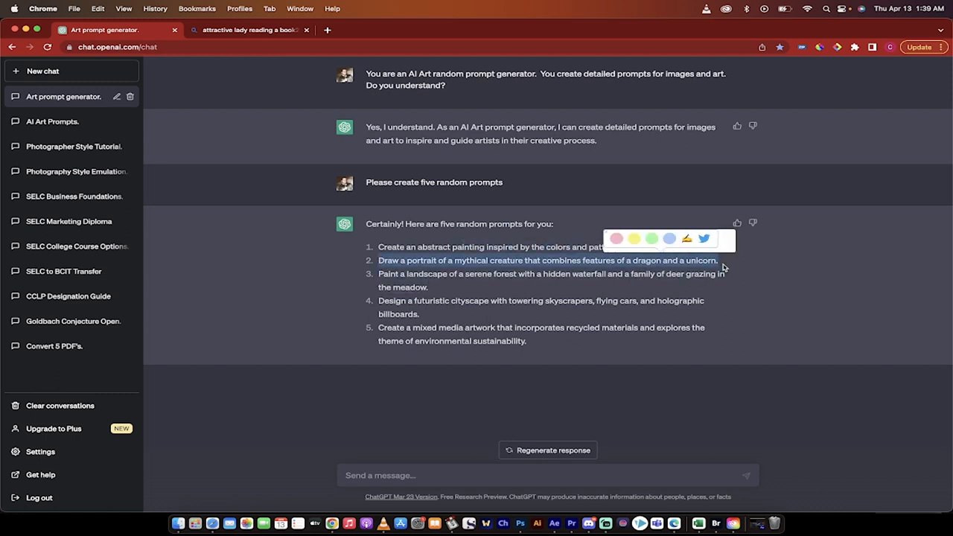
mouse_move(629, 285)
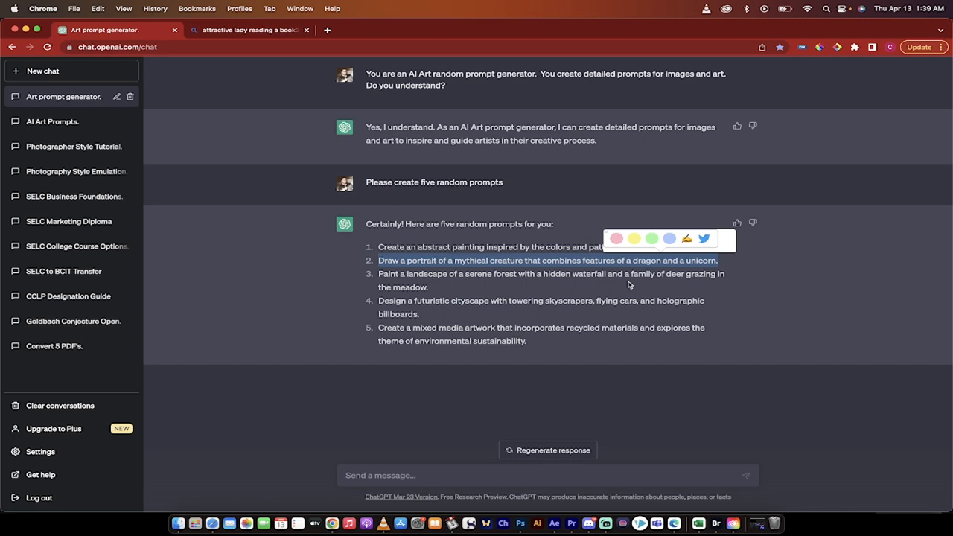
mouse_move(532, 274)
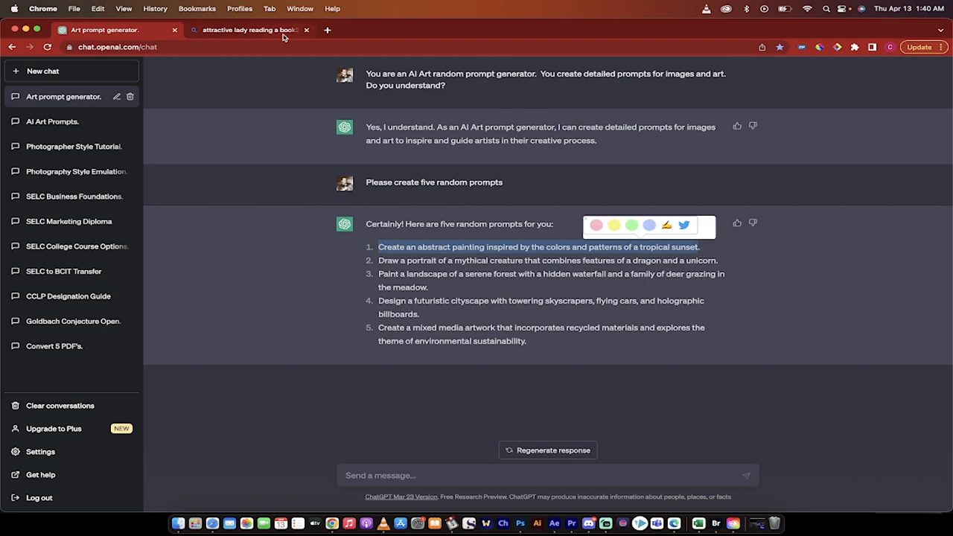
mouse_move(674, 523)
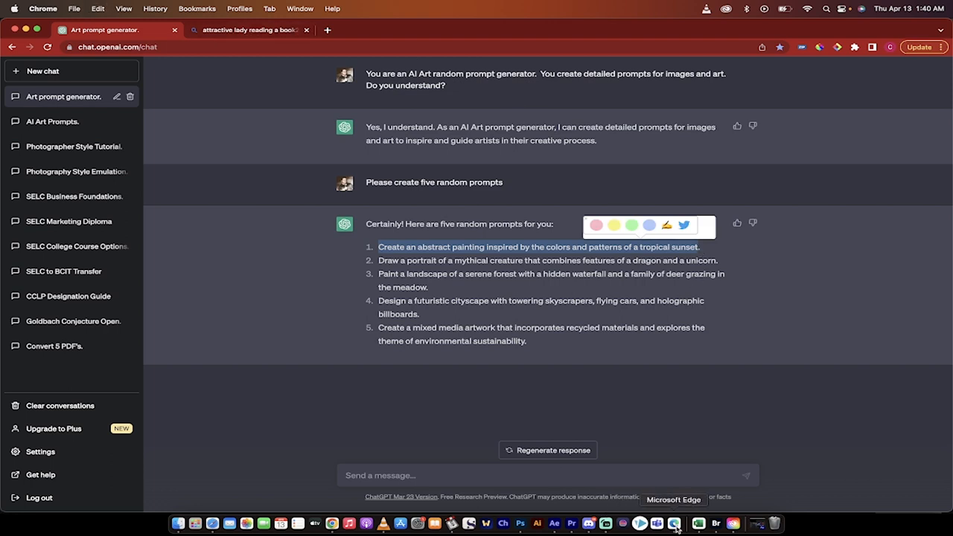
left_click(673, 522)
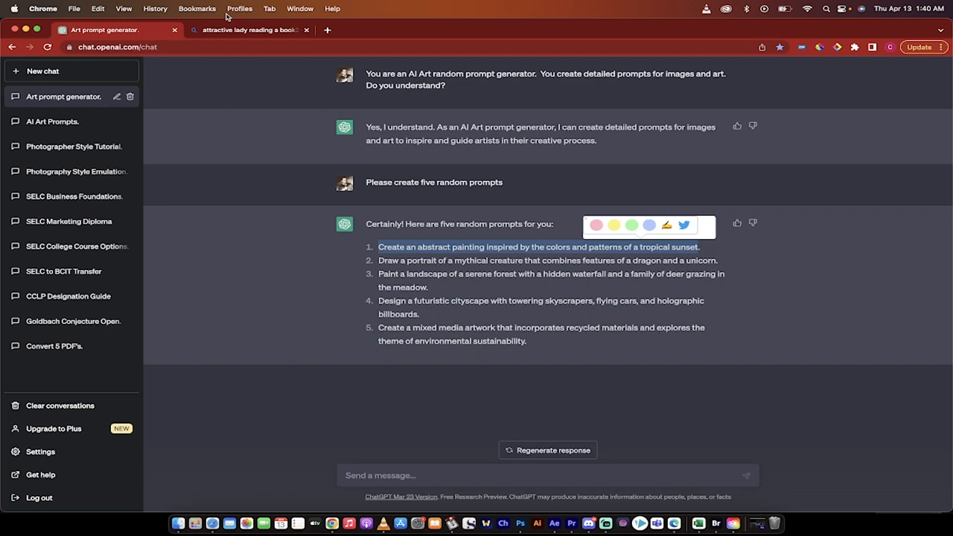
Return to the 'attractive lady reading a book' image and open its context menu
left_click(250, 30)
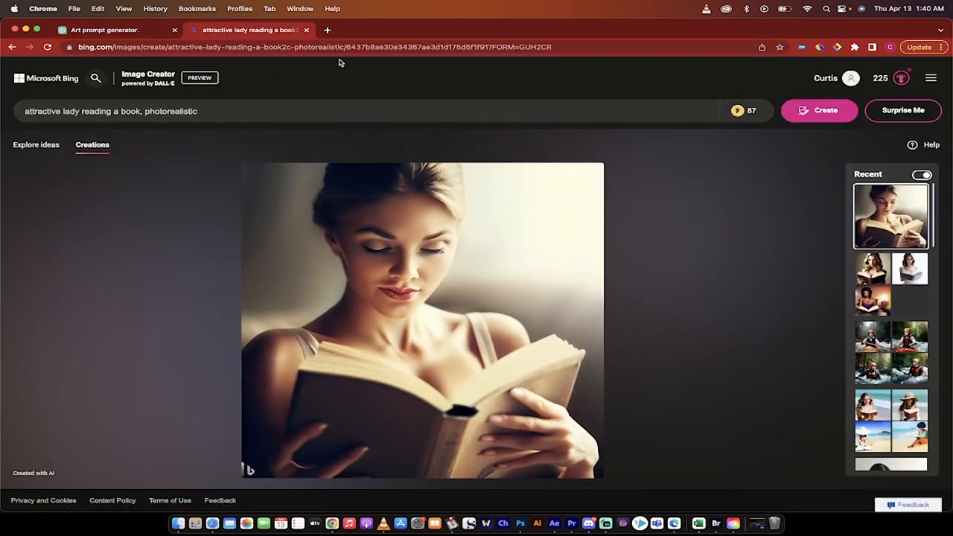
mouse_move(208, 182)
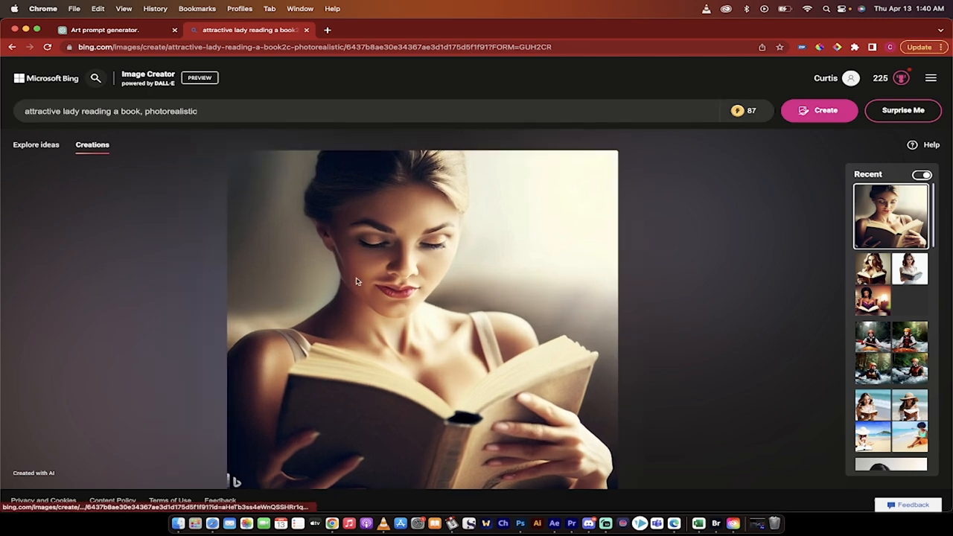
right_click(360, 281)
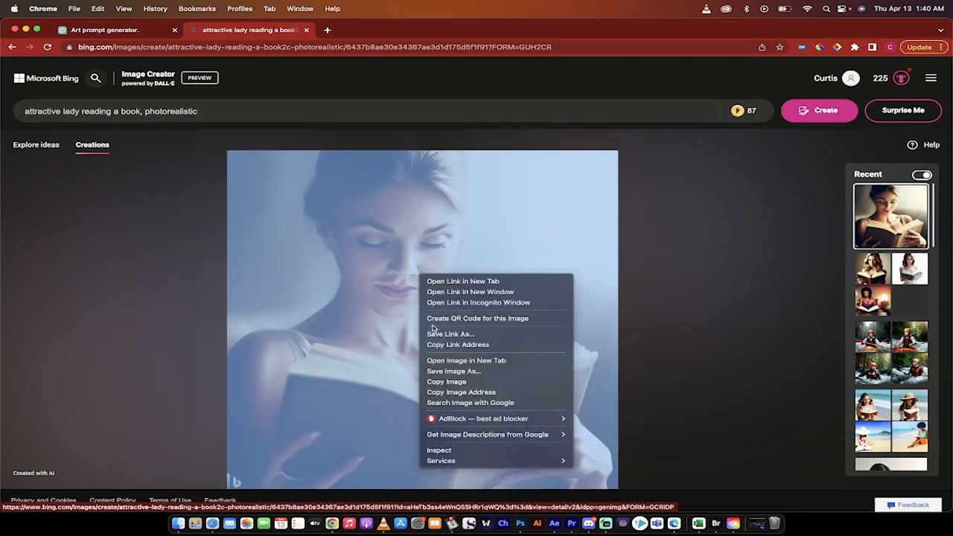
mouse_move(164, 346)
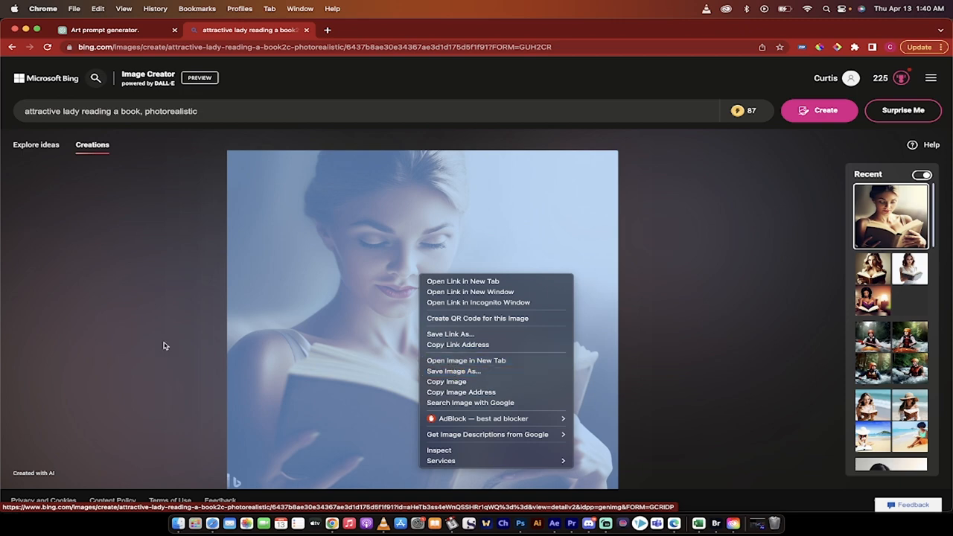
Crop the reading-lady image in Edge's editor, then exit and discard the changes
left_click(515, 379)
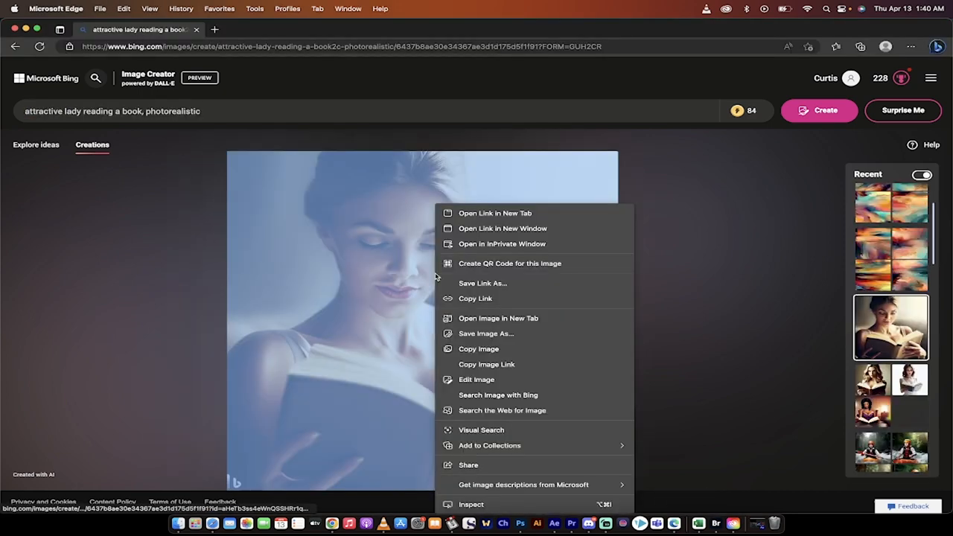
mouse_move(476, 379)
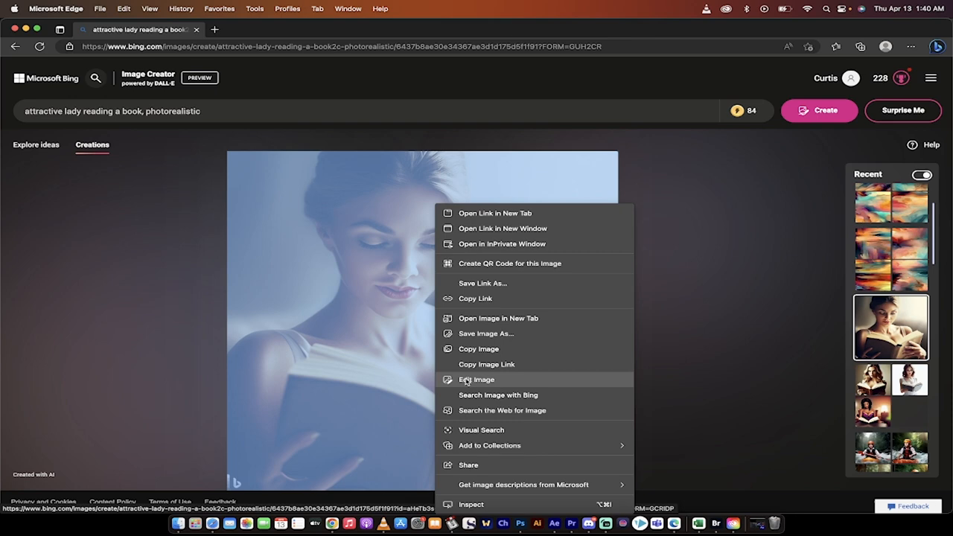
left_click(476, 379)
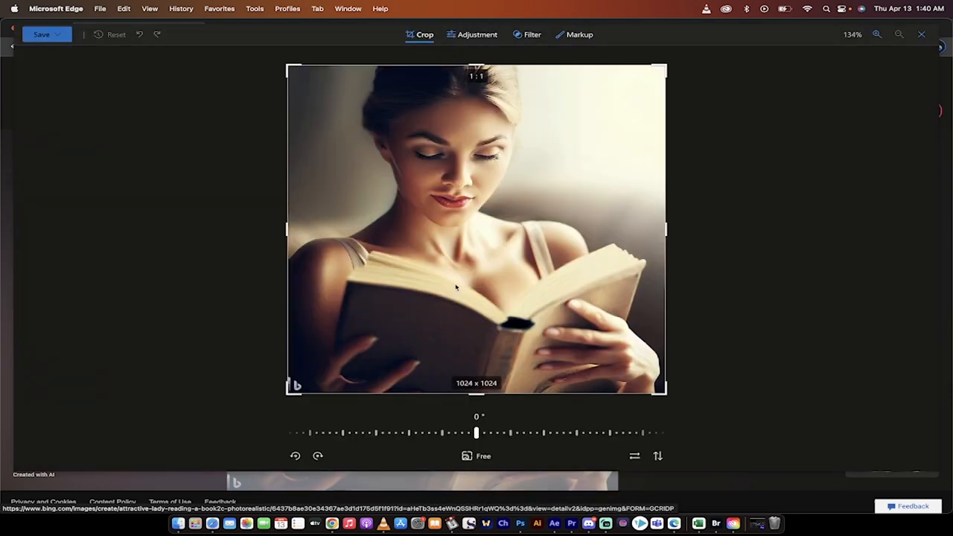
mouse_move(608, 362)
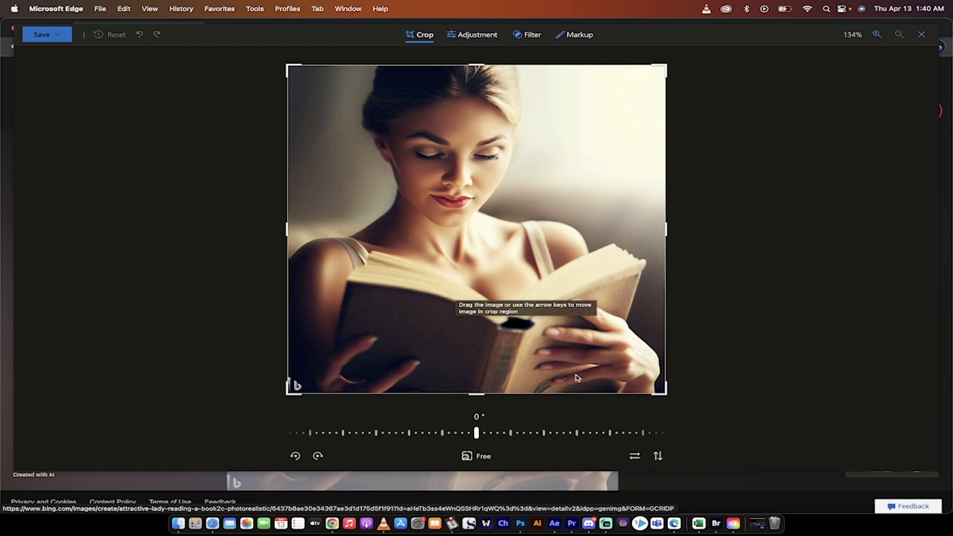
mouse_move(366, 359)
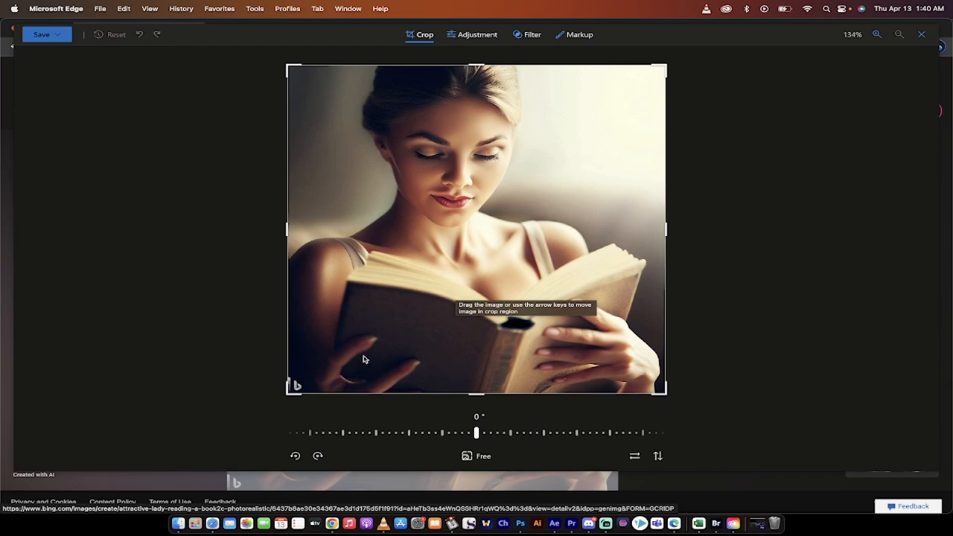
mouse_move(404, 379)
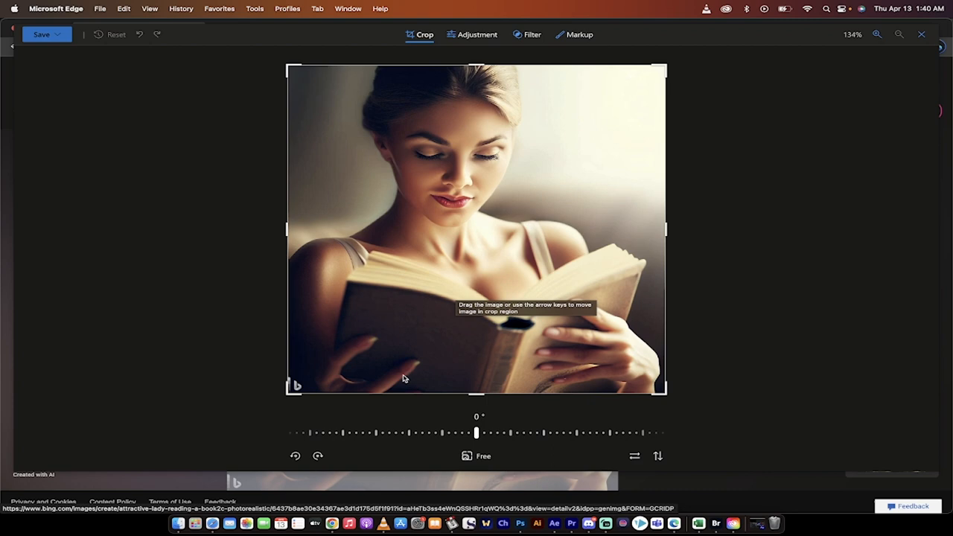
mouse_move(472, 397)
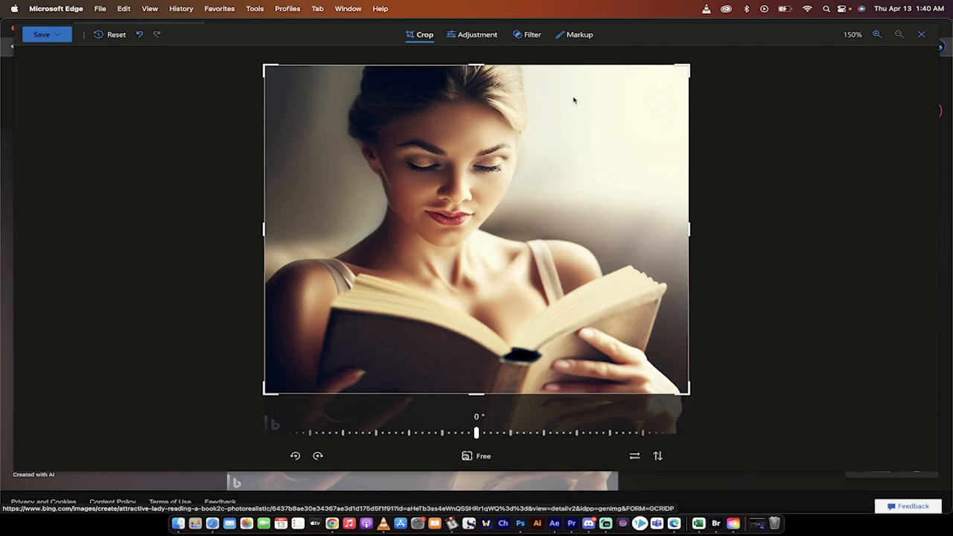
mouse_move(919, 35)
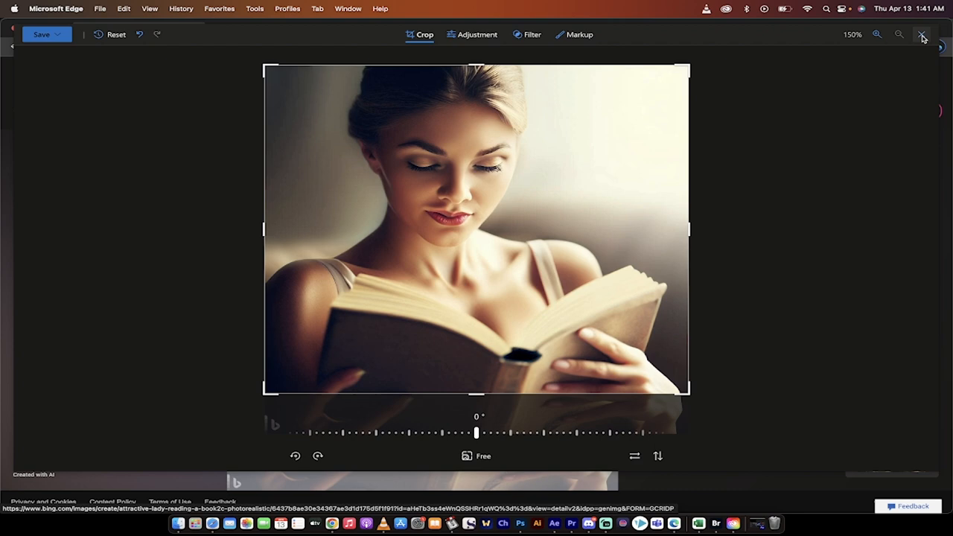
left_click(920, 35)
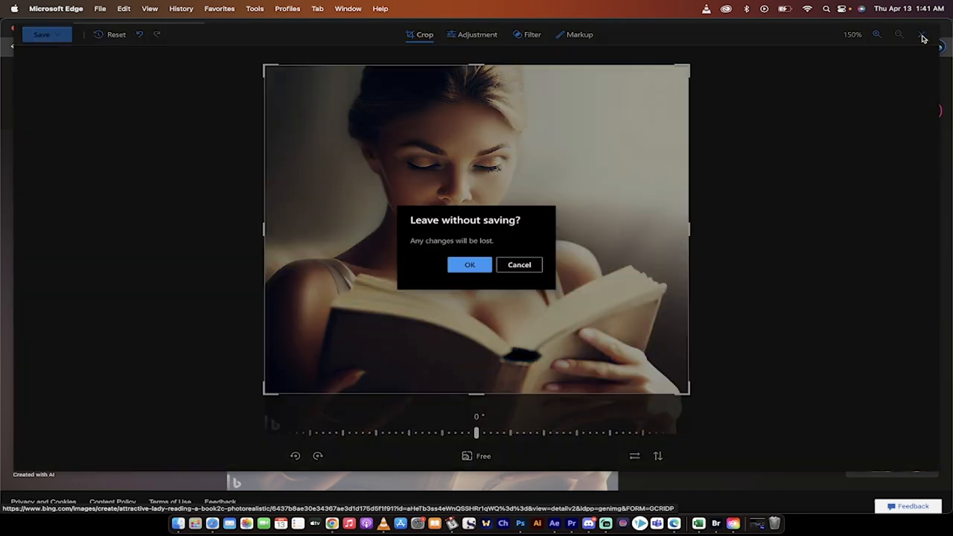
left_click(469, 264)
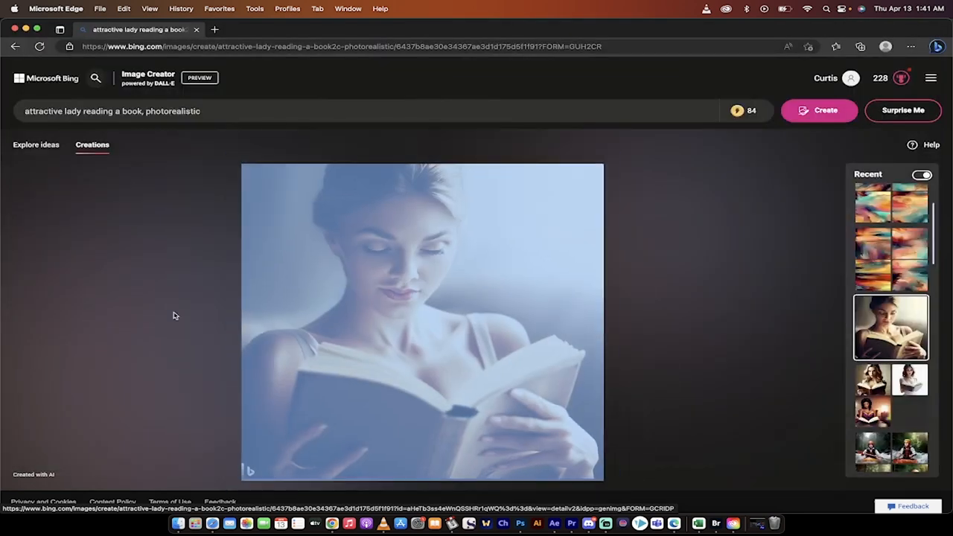
Replace the prompt with the tropical-sunset abstract painting prompt and create images
left_click(111, 111)
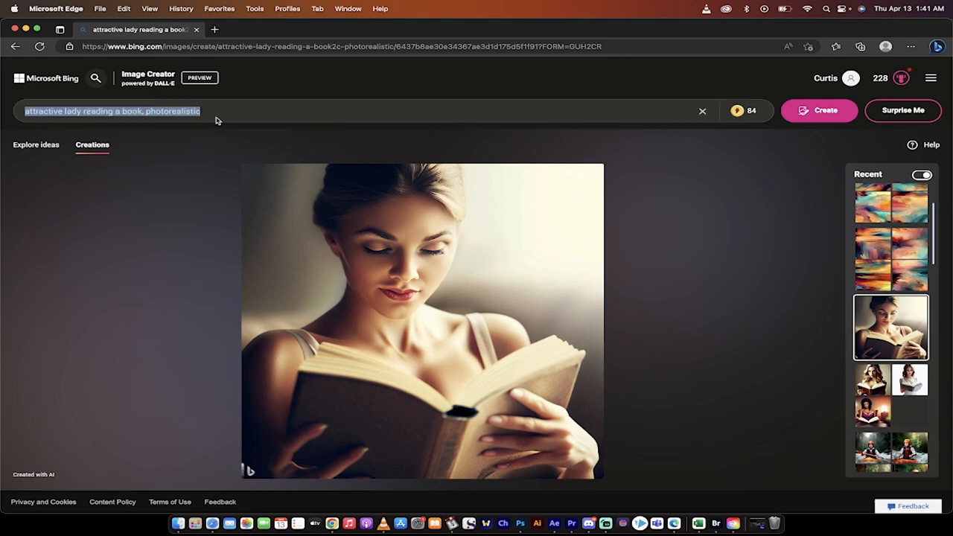
type("Create an abstract painting inspired by the colors and patterns of a tropical sunset")
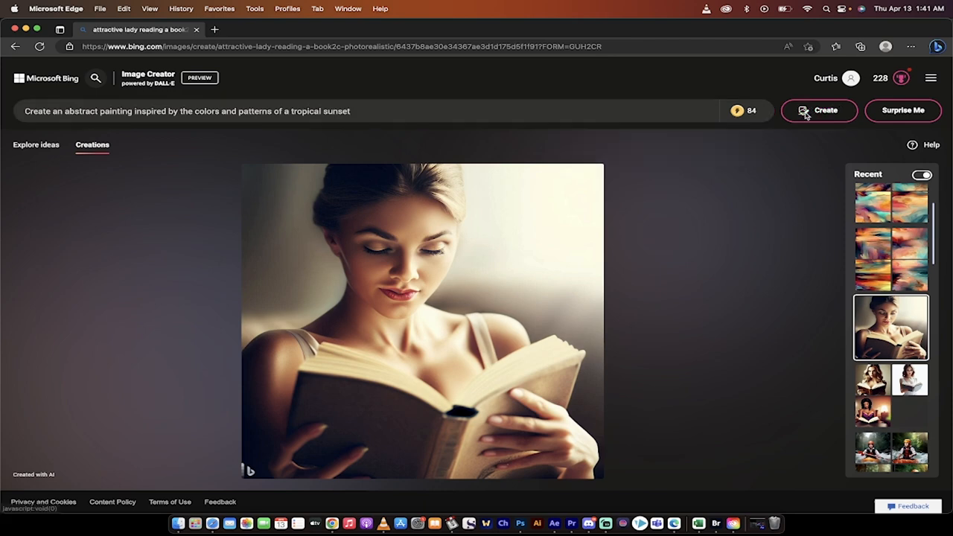
mouse_move(744, 111)
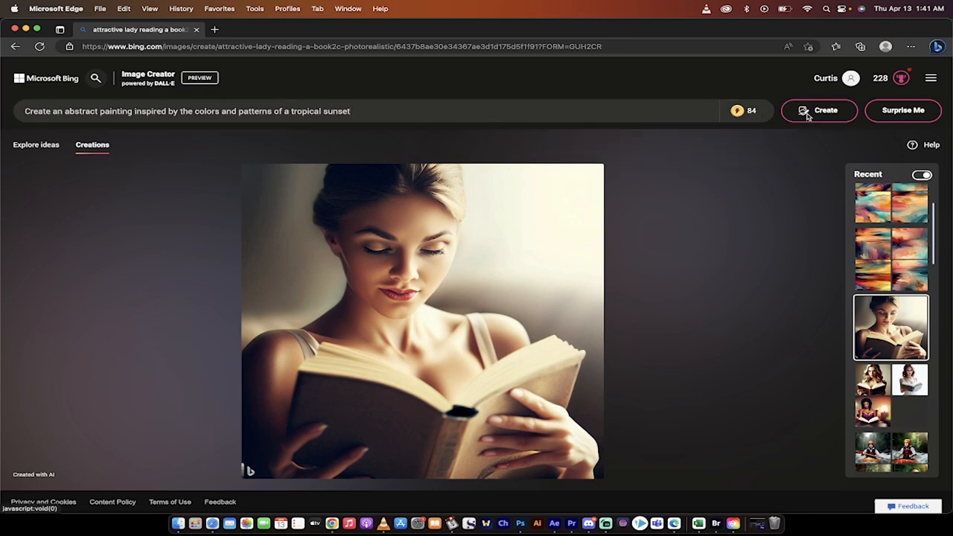
left_click(818, 110)
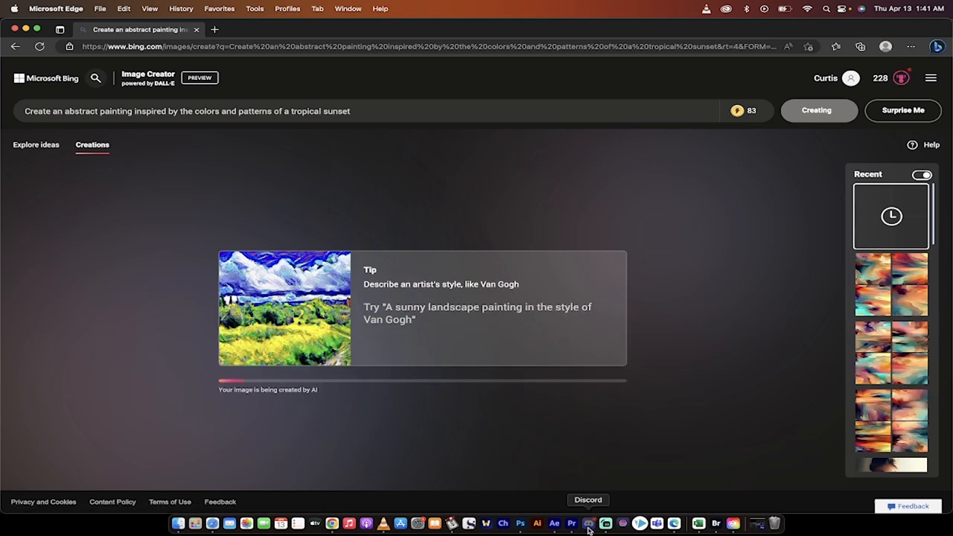
Check the queued tropical-sunset job in the Midjourney Bot chat, then return to Bing results
left_click(587, 523)
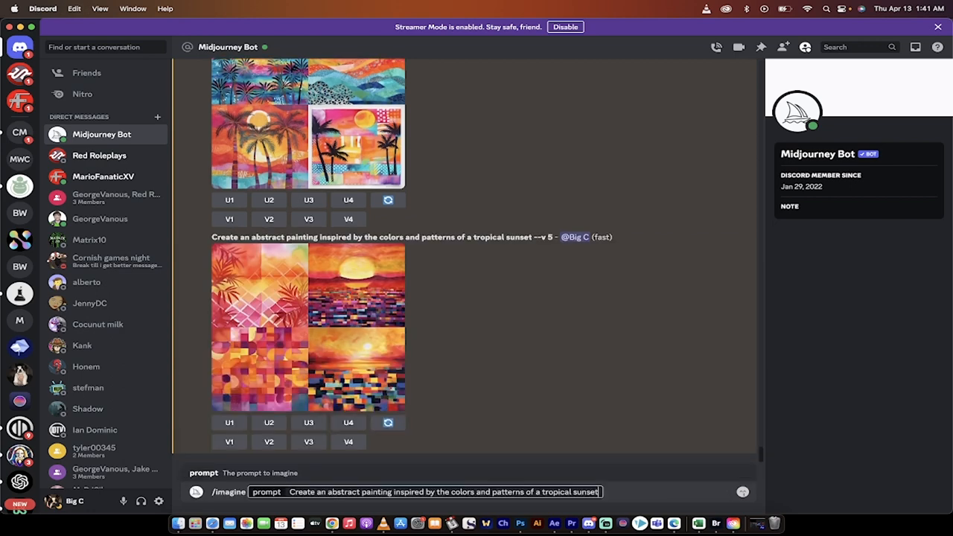
mouse_move(428, 504)
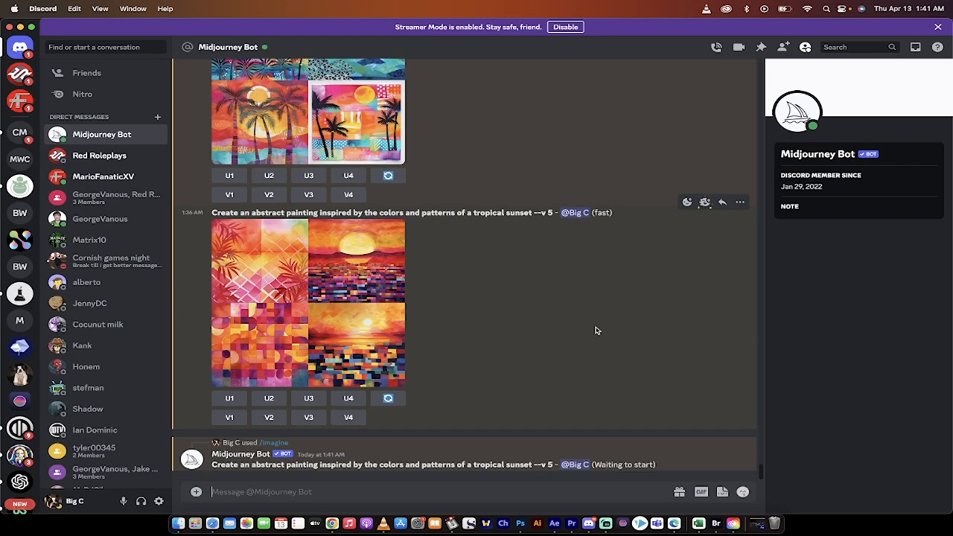
scroll("up", 3)
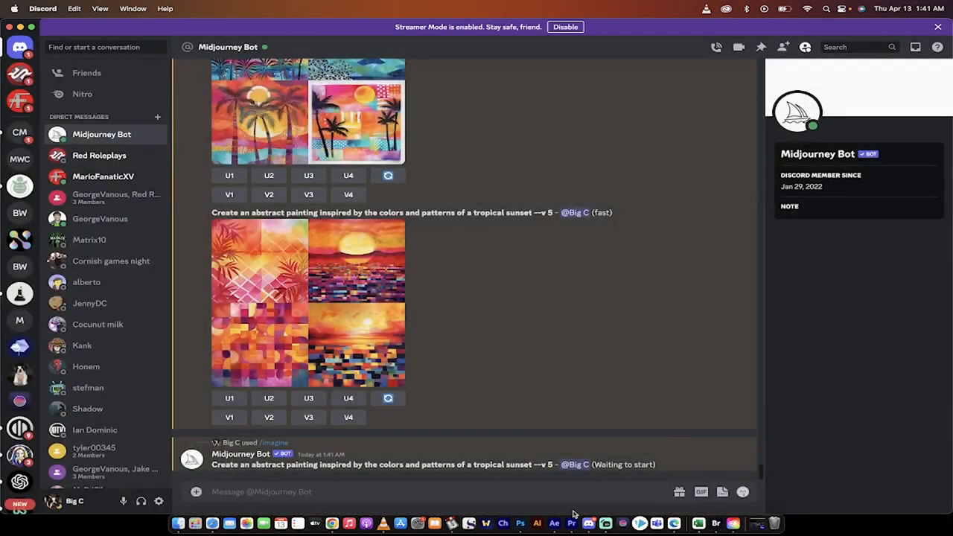
left_click(216, 522)
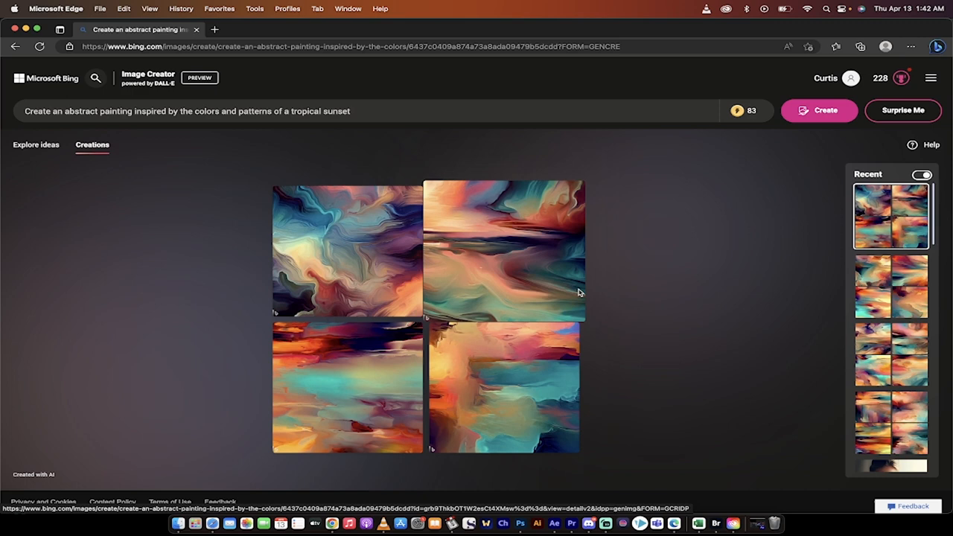
mouse_move(648, 315)
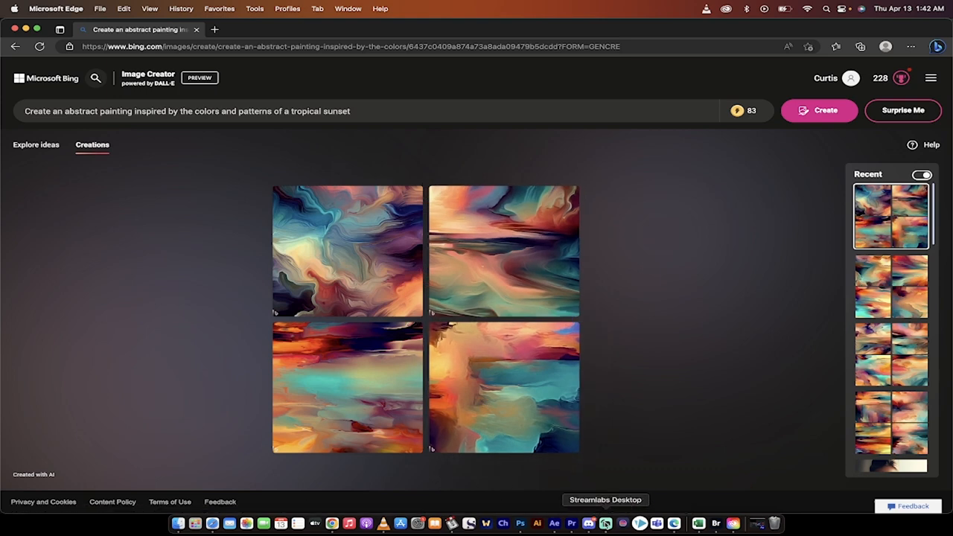
Scroll the Midjourney chat to check the tropical-sunset request, still waiting to start
left_click(600, 523)
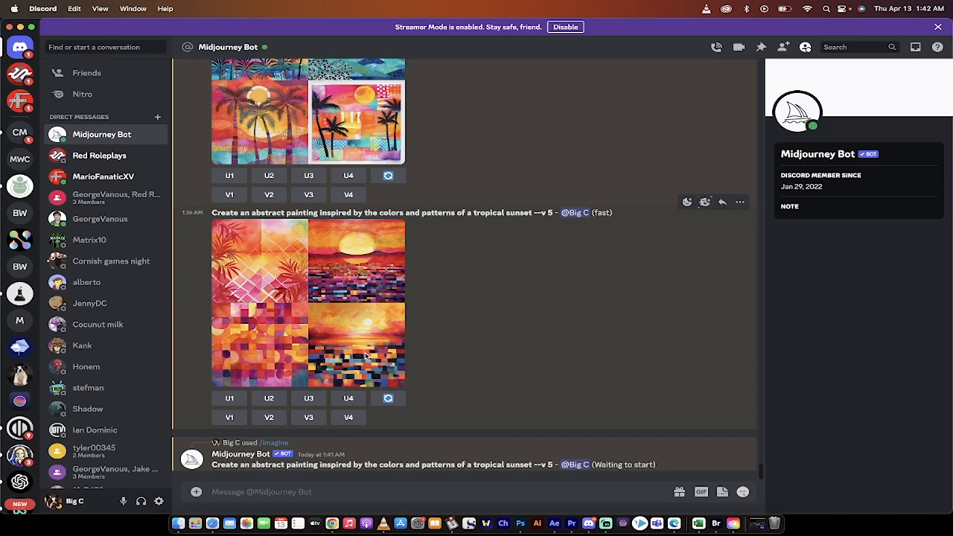
mouse_move(369, 277)
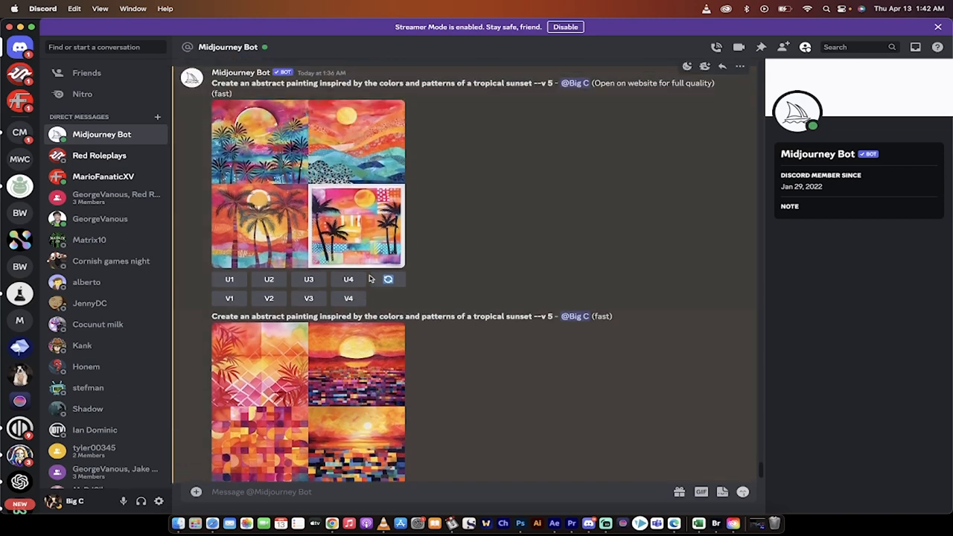
scroll("down", 3)
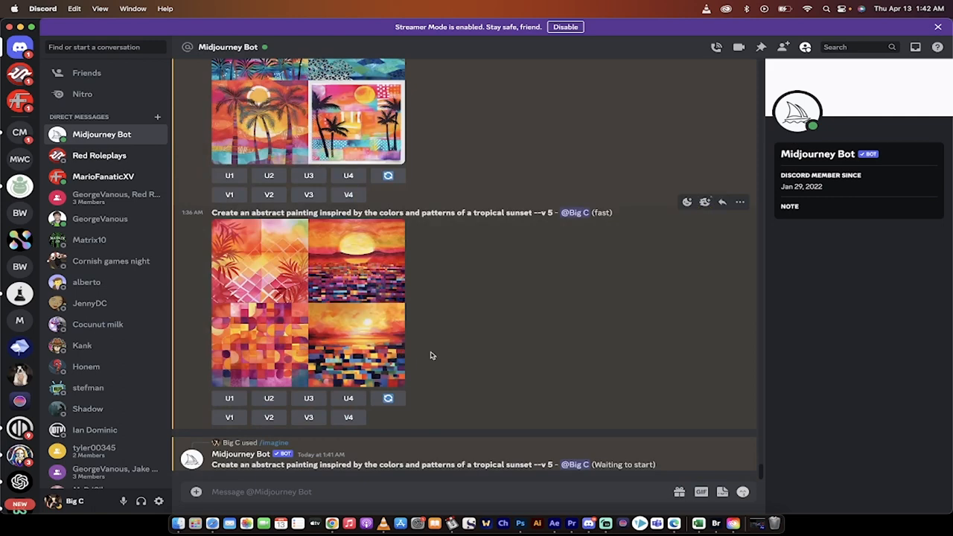
mouse_move(343, 522)
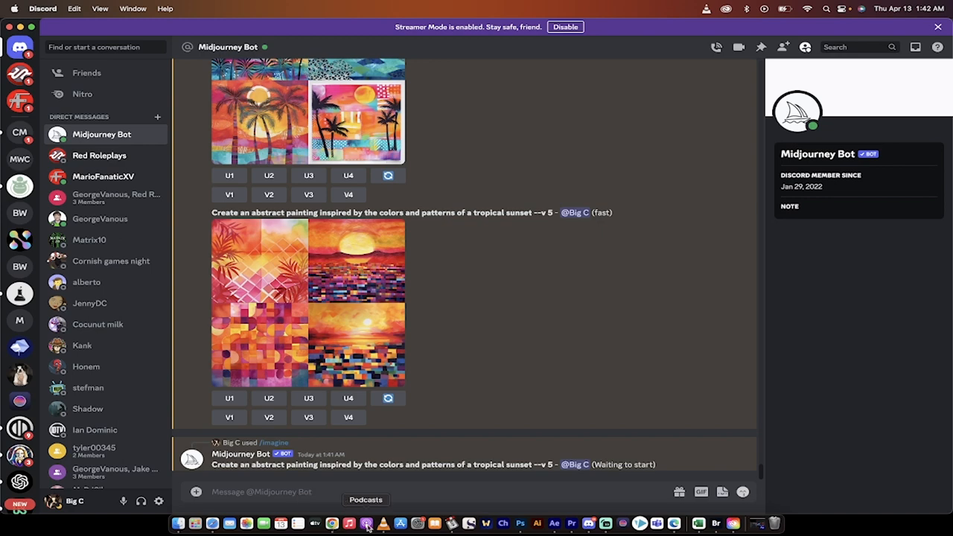
Go back to the ChatGPT chat to get the dragon-unicorn portrait prompt
left_click(666, 523)
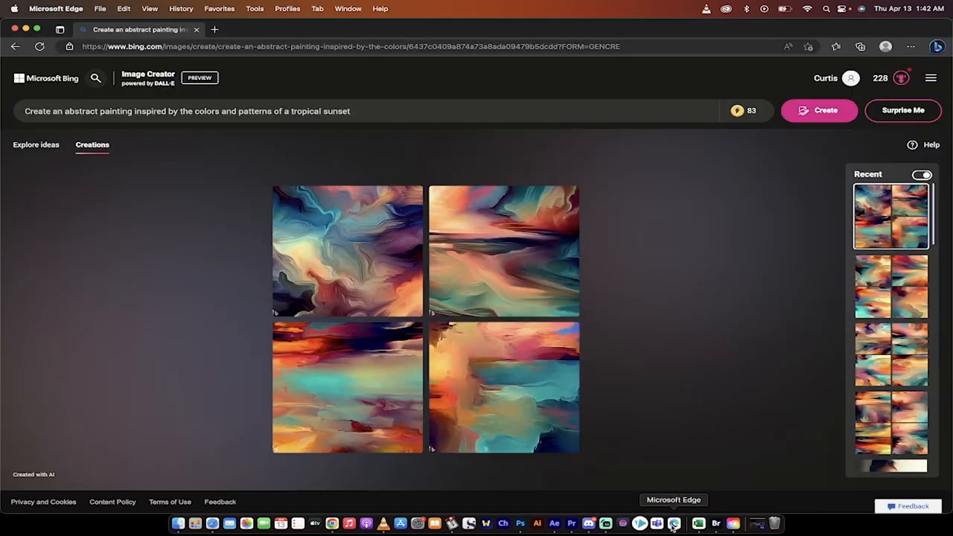
mouse_move(385, 523)
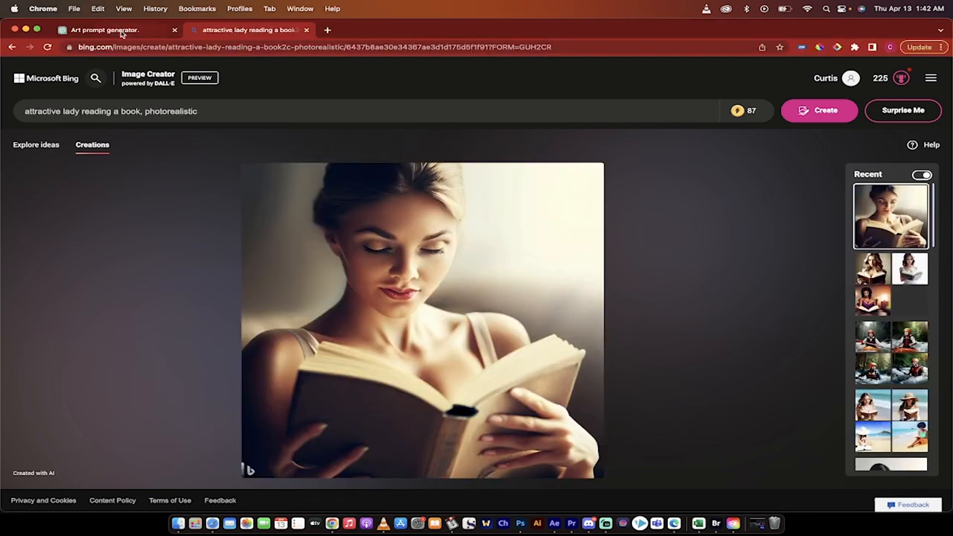
left_click(111, 31)
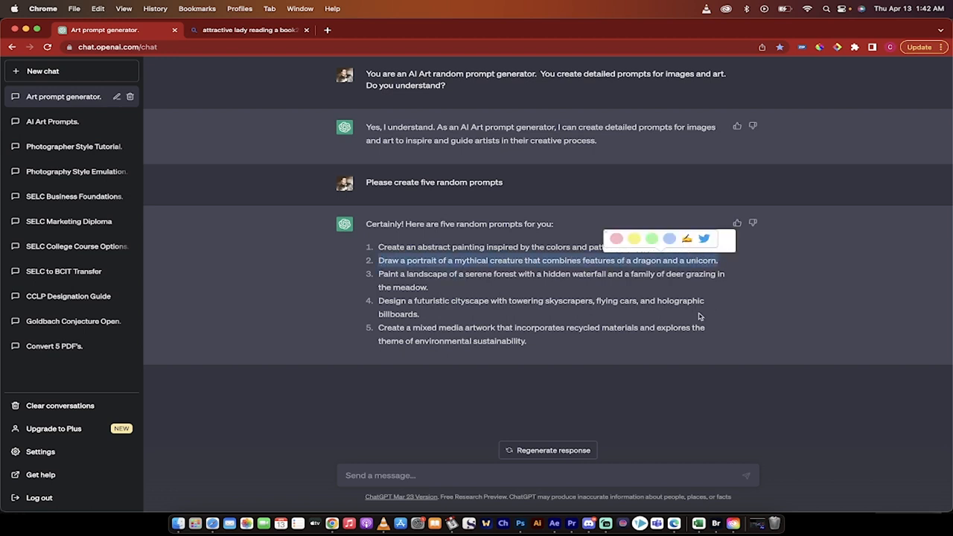
mouse_move(588, 290)
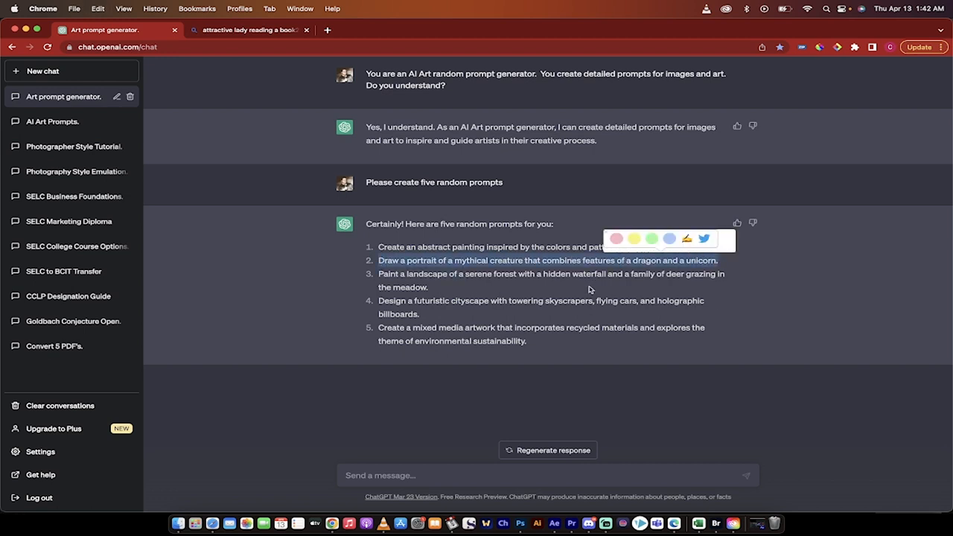
mouse_move(553, 289)
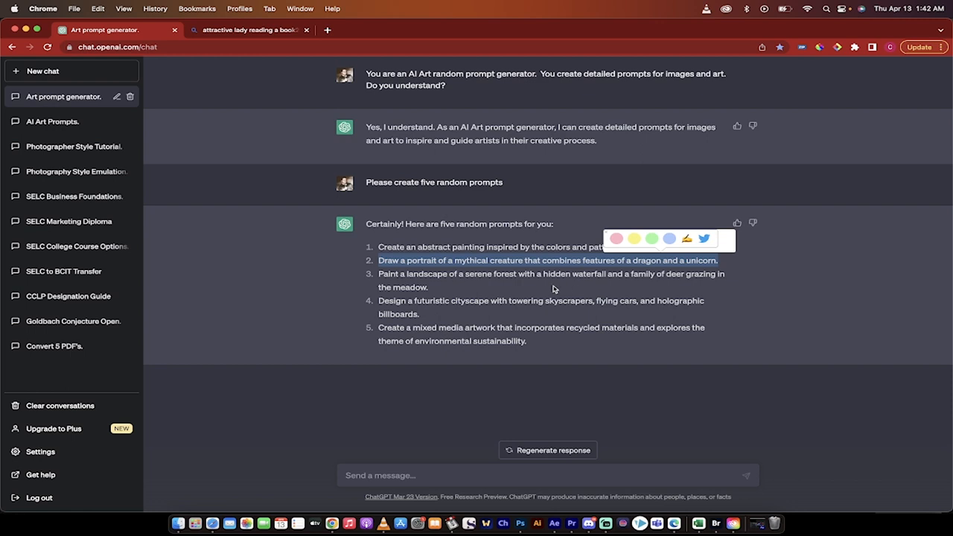
mouse_move(606, 524)
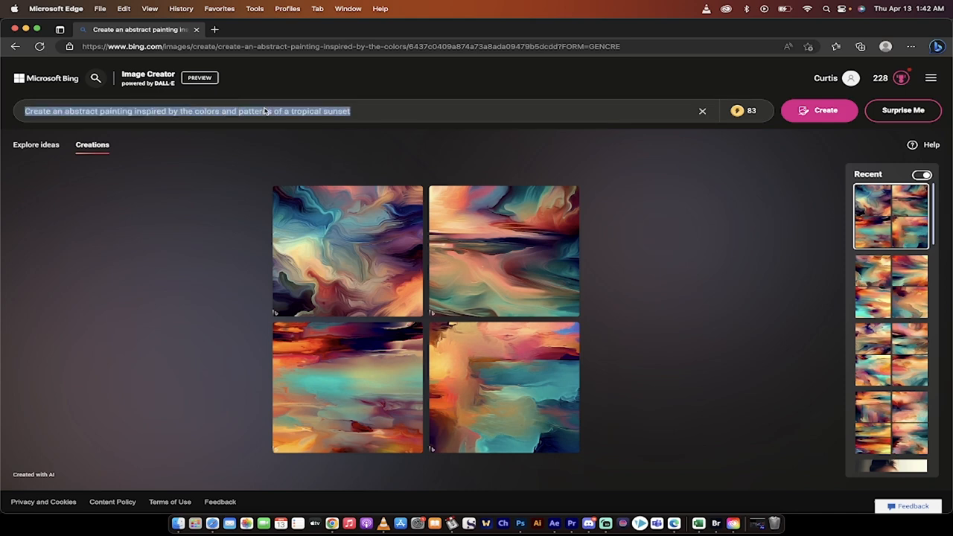
Paste the dragon-unicorn portrait prompt into Bing and create images
type("Draw a portrait of a mythical creature that combines features of a dragon and a unicorn.")
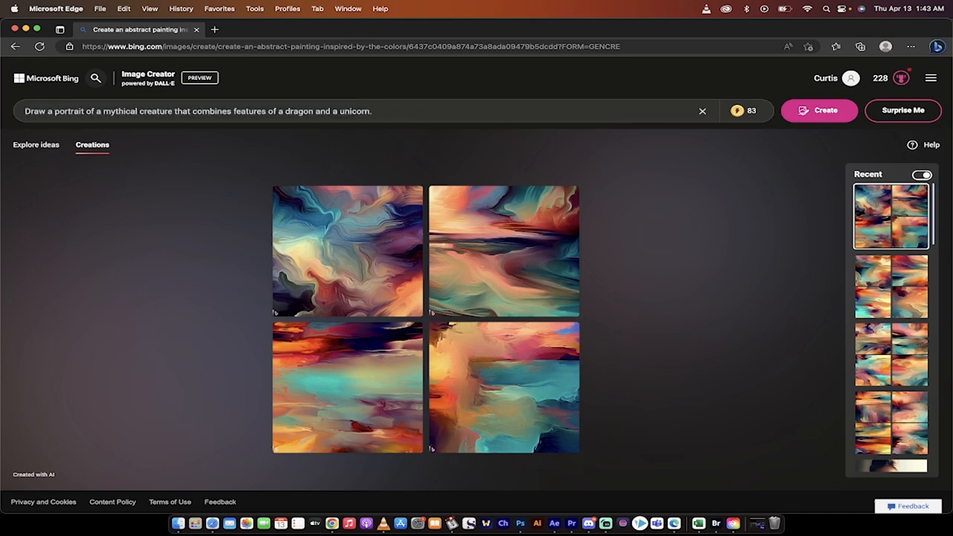
mouse_move(438, 115)
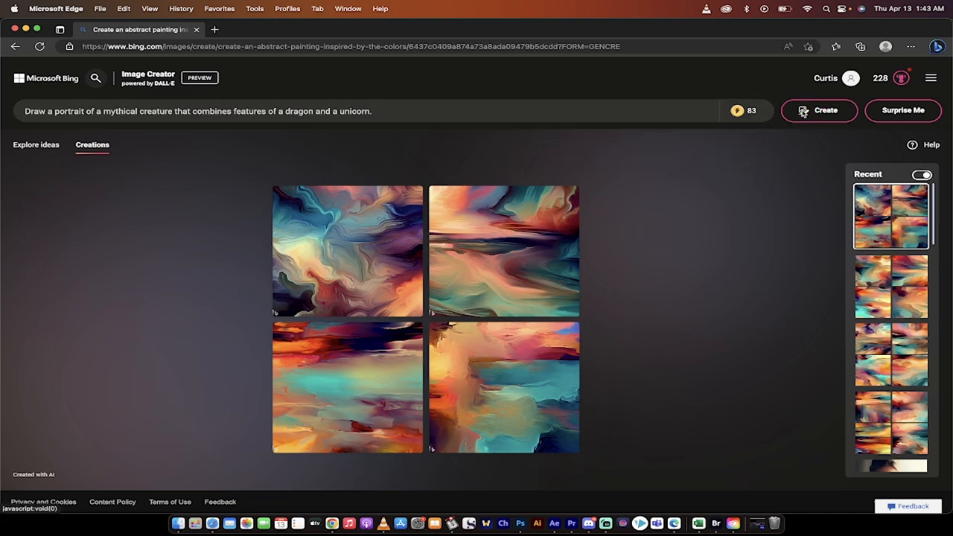
left_click(818, 110)
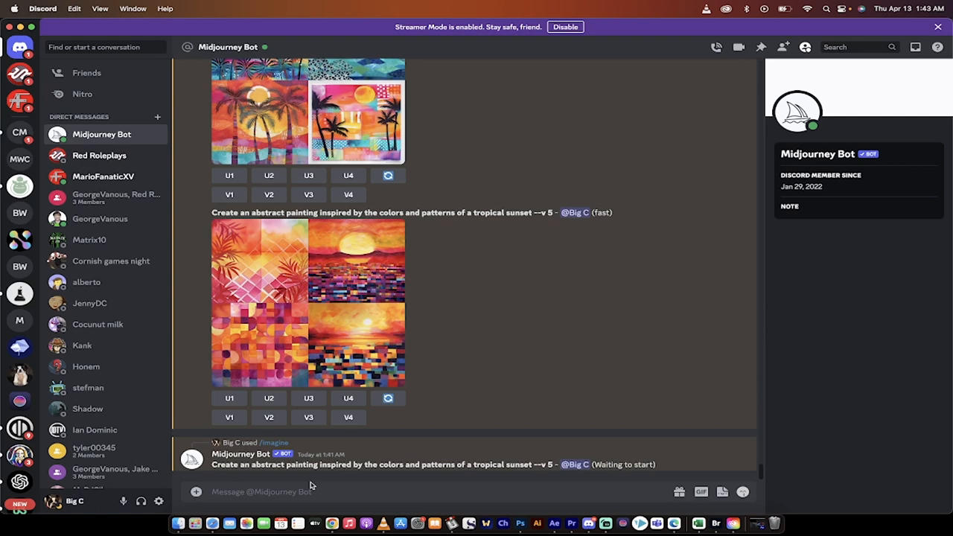
Submit the dragon-unicorn prompt to Midjourney with /imagine and --v 5
type("/im")
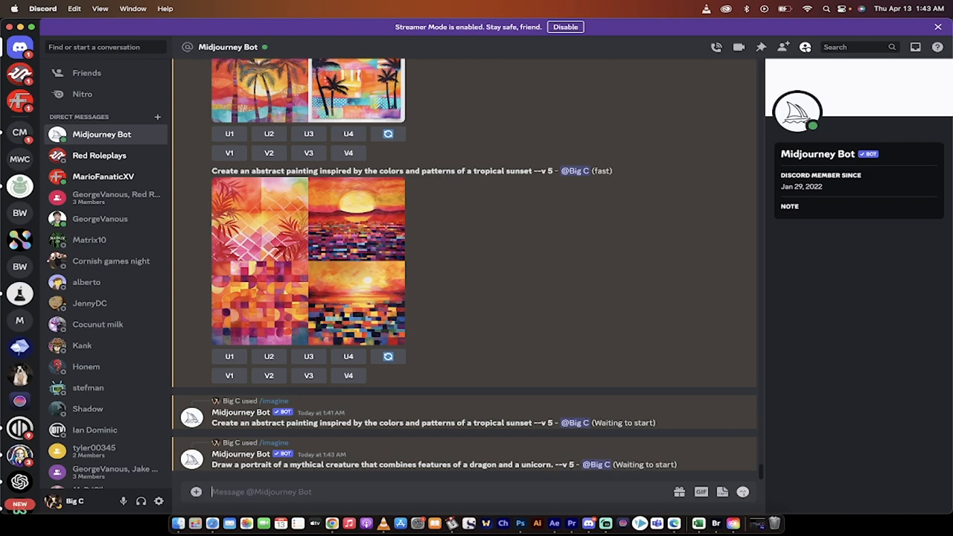
mouse_move(383, 474)
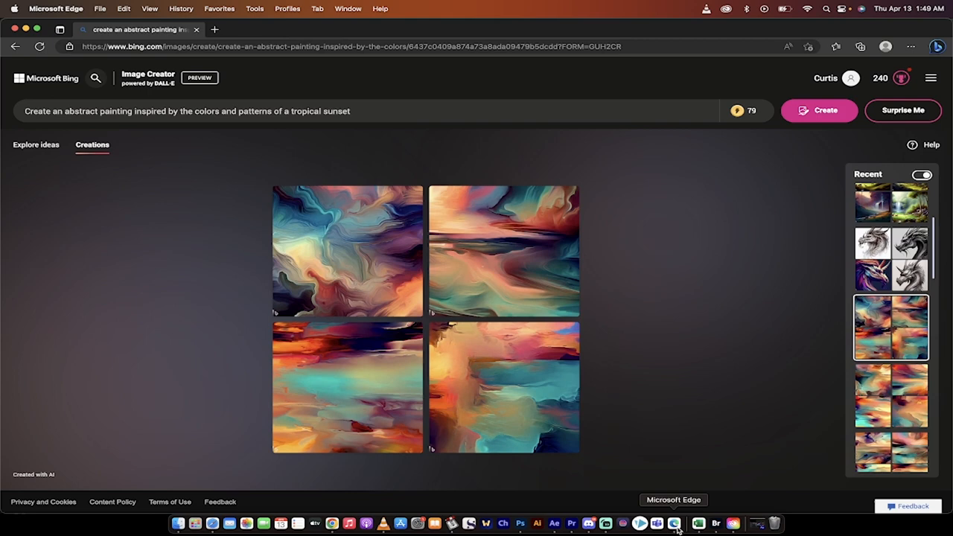
mouse_move(751, 461)
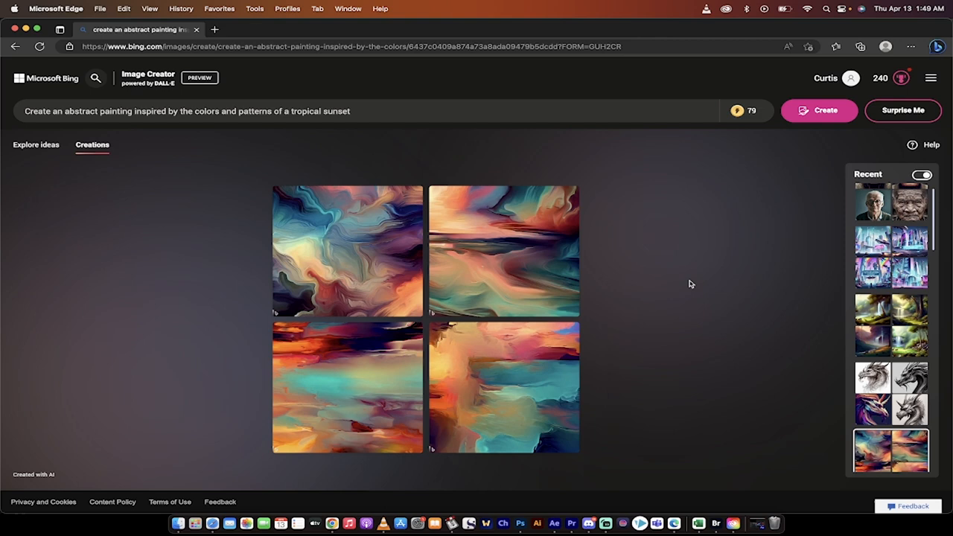
mouse_move(841, 287)
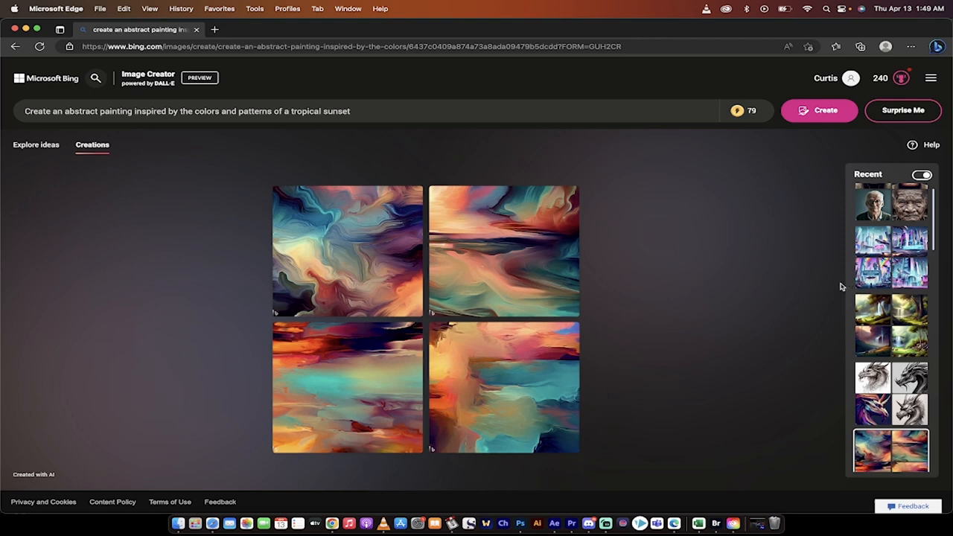
mouse_move(607, 511)
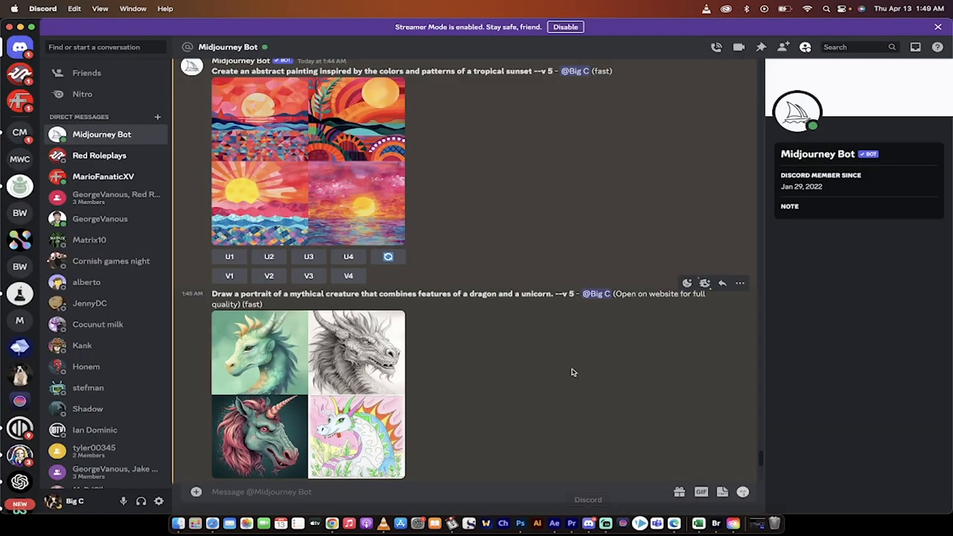
View the top-left abstract sunset painting full size, then close it
scroll("down", 3)
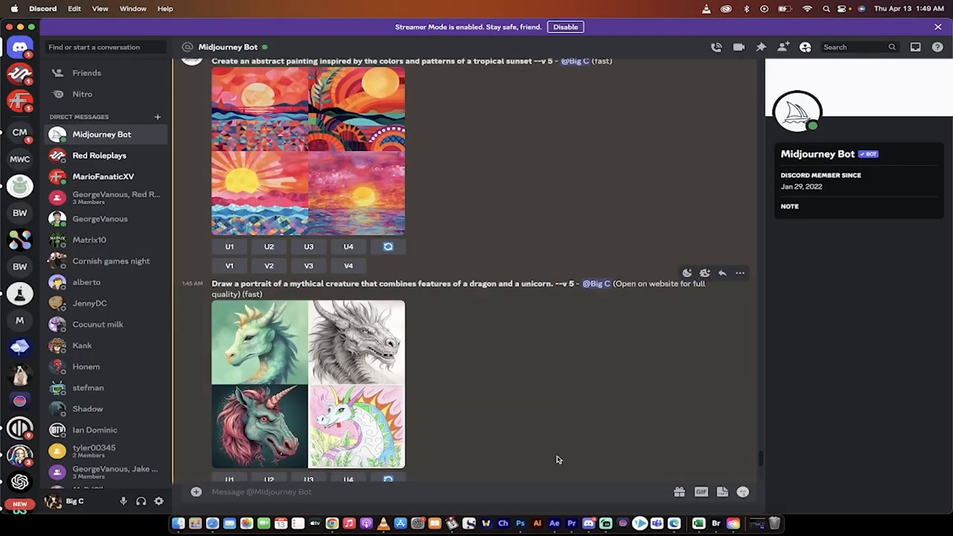
mouse_move(675, 523)
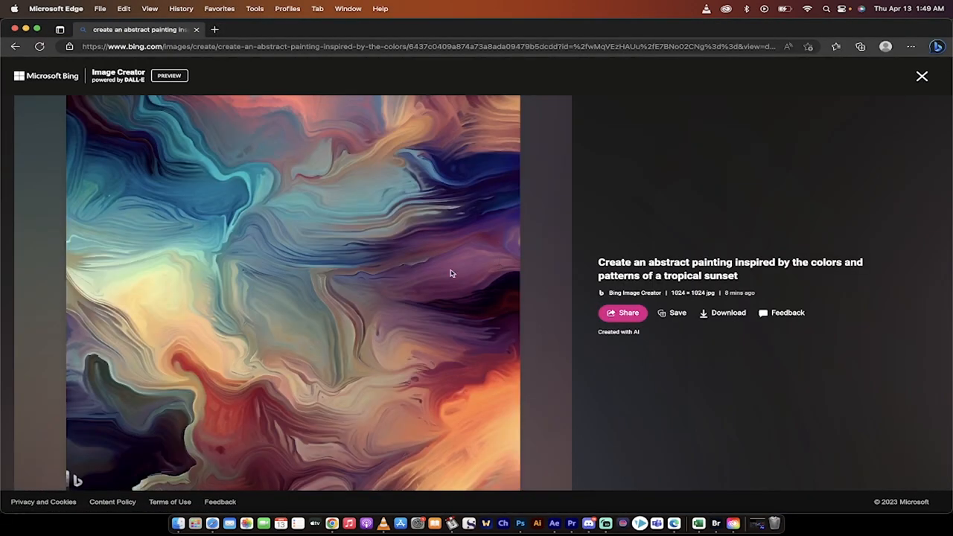
mouse_move(900, 90)
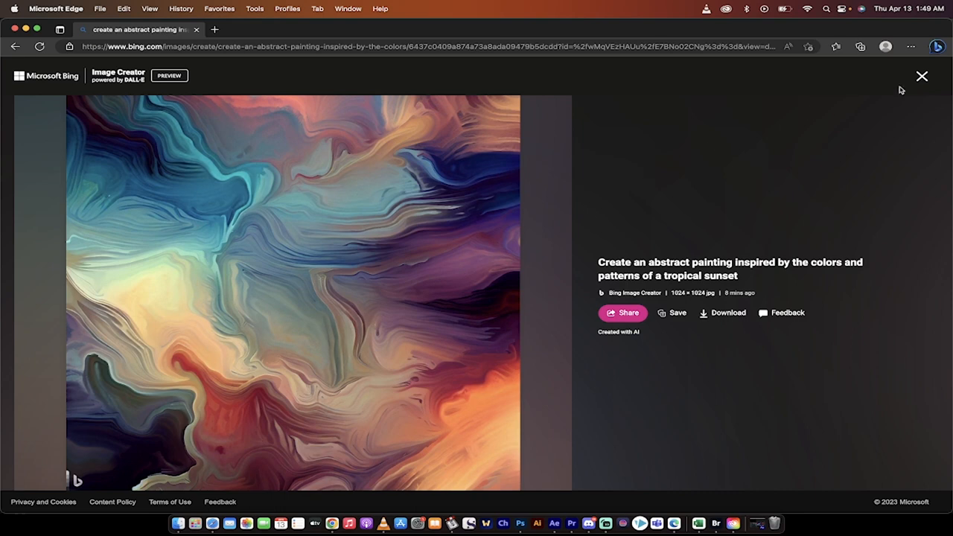
left_click(920, 76)
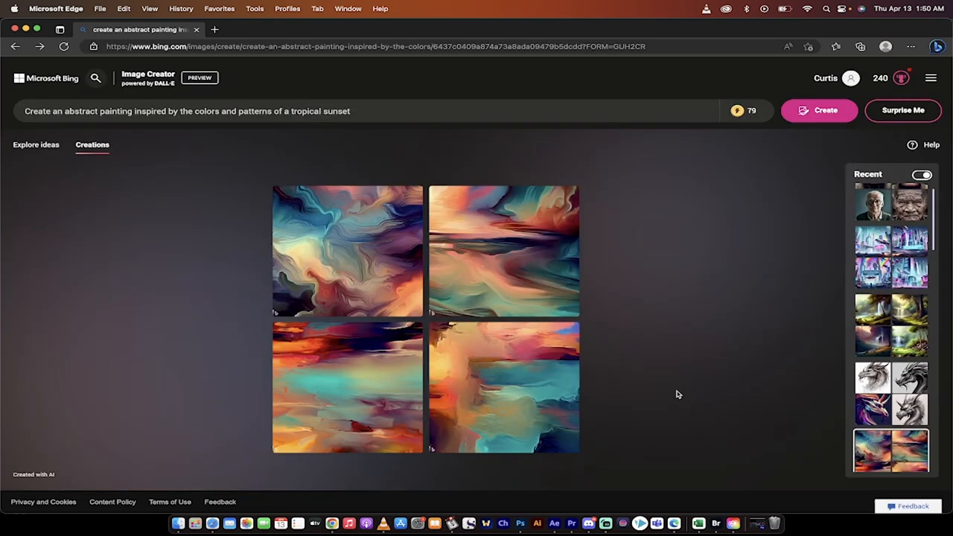
mouse_move(656, 523)
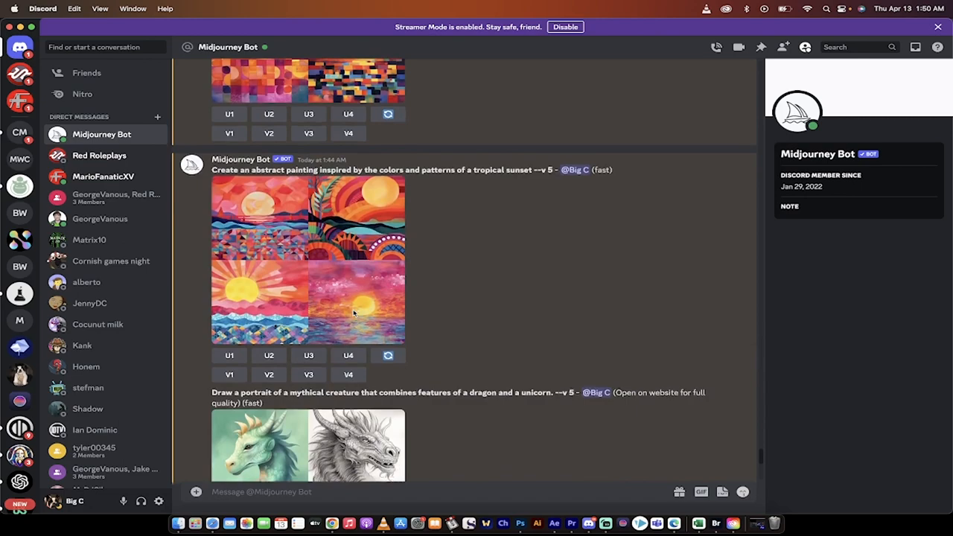
In Discord, enlarge and close the tropical sunset and dragon-unicorn Midjourney grids
left_click(352, 312)
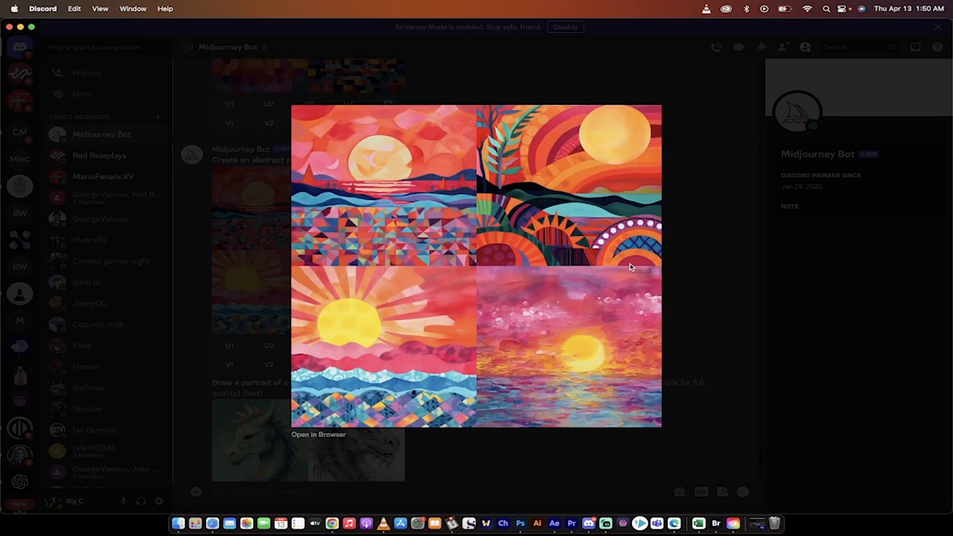
left_click(699, 327)
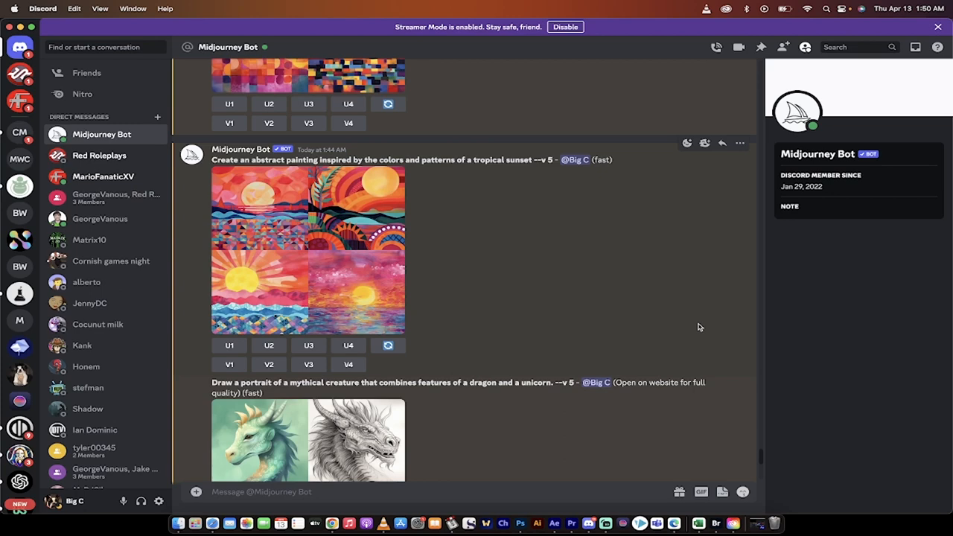
scroll("down", 3)
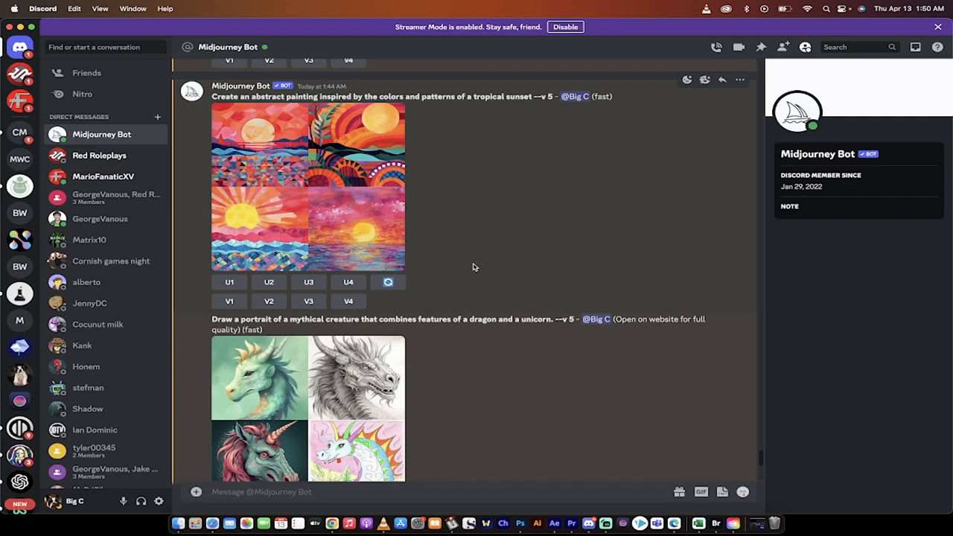
scroll("down", 3)
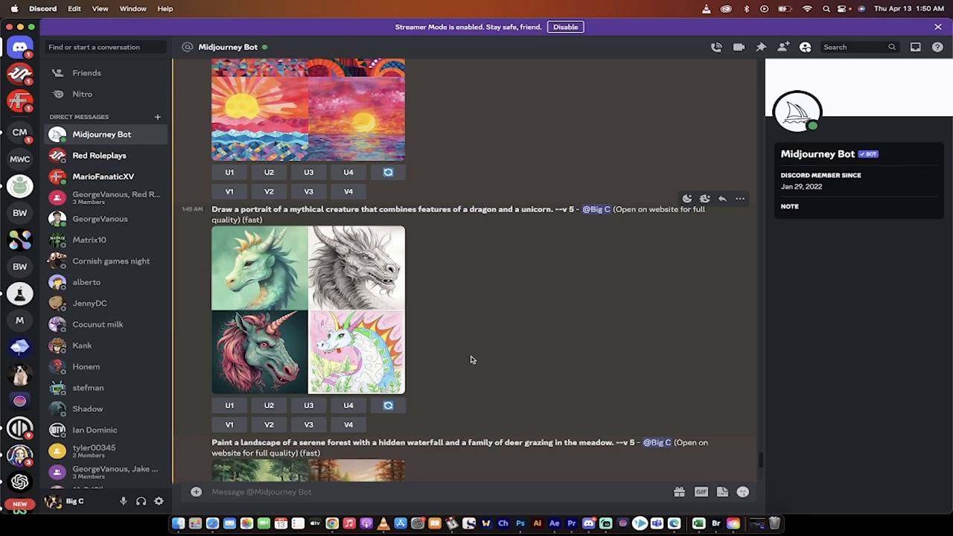
scroll("down", 3)
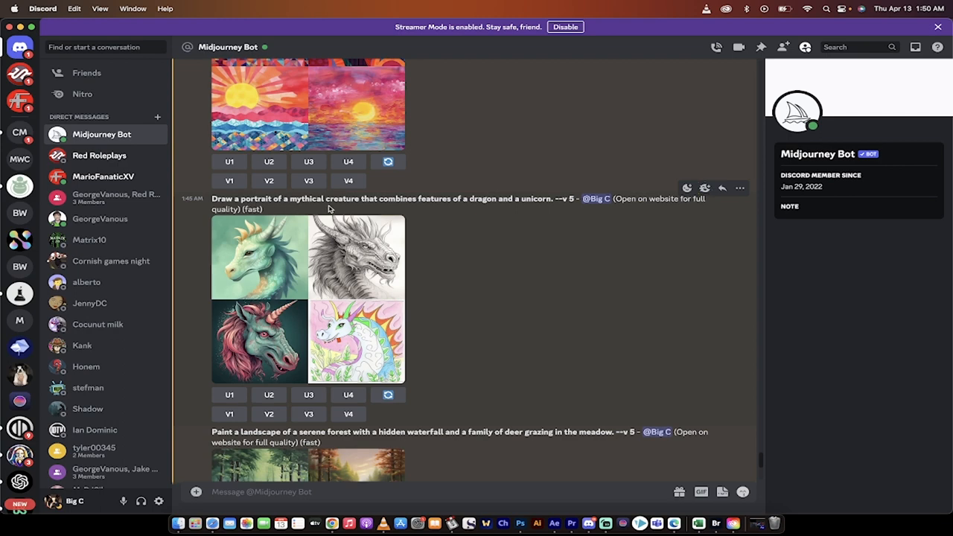
mouse_move(489, 205)
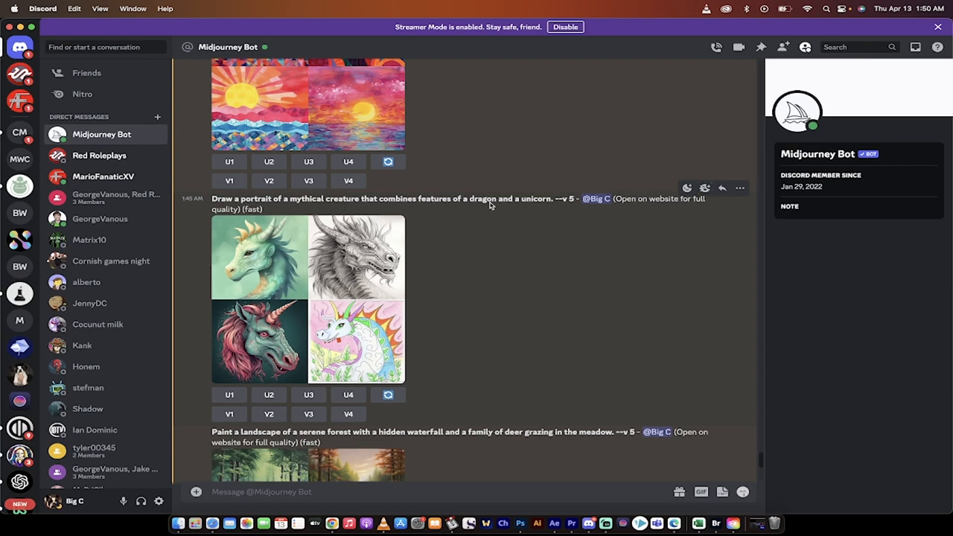
mouse_move(504, 281)
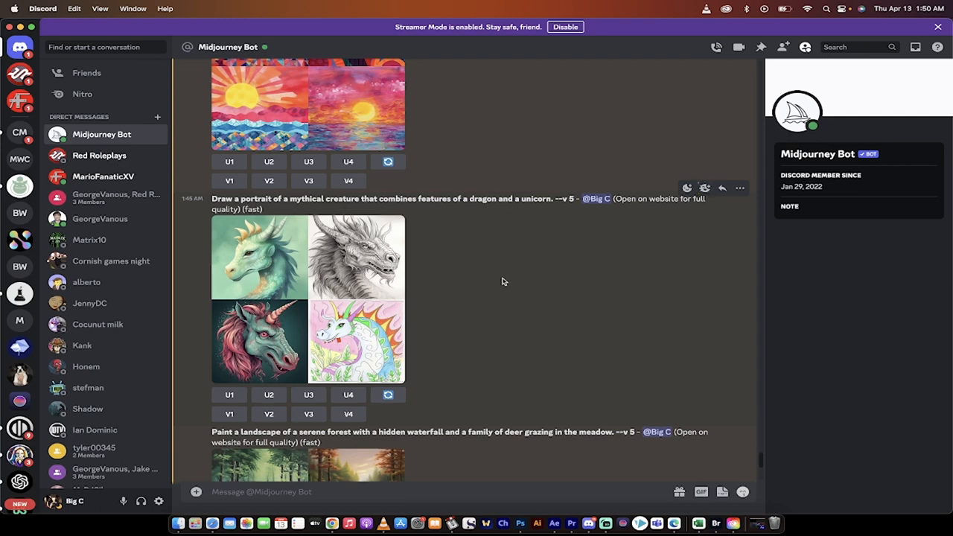
mouse_move(354, 279)
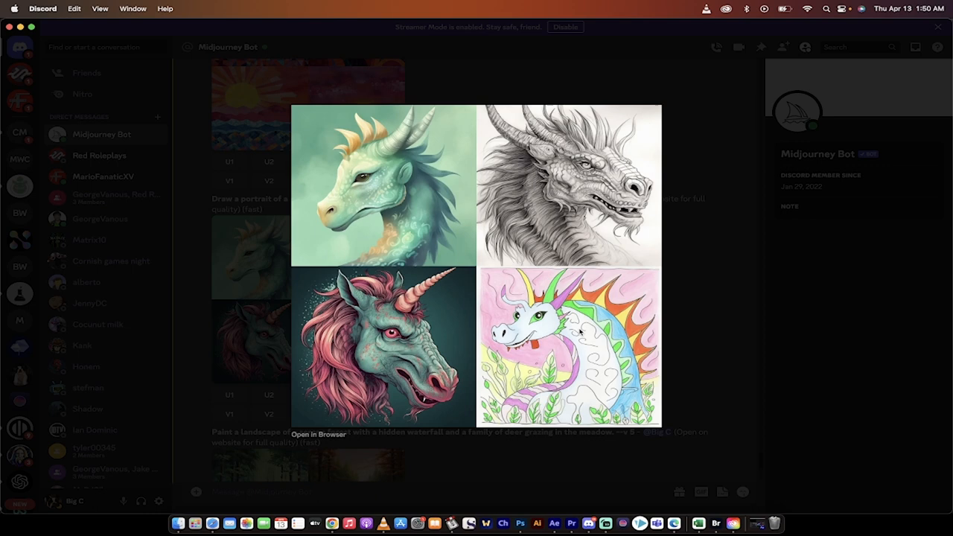
mouse_move(584, 335)
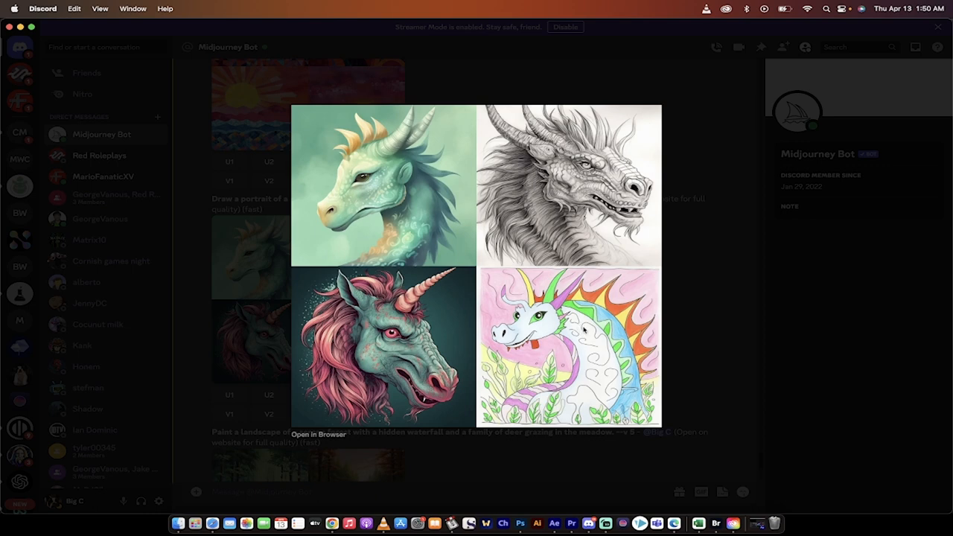
mouse_move(388, 238)
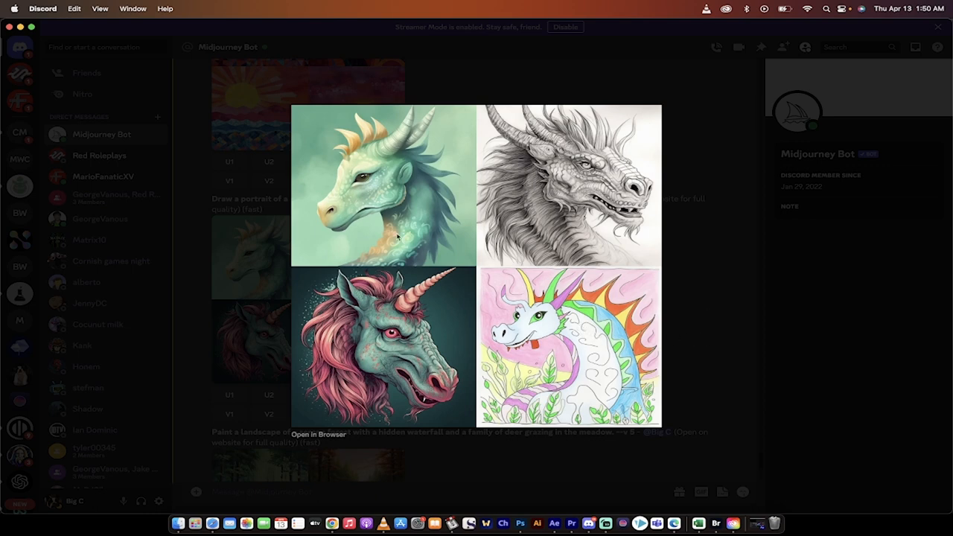
mouse_move(389, 211)
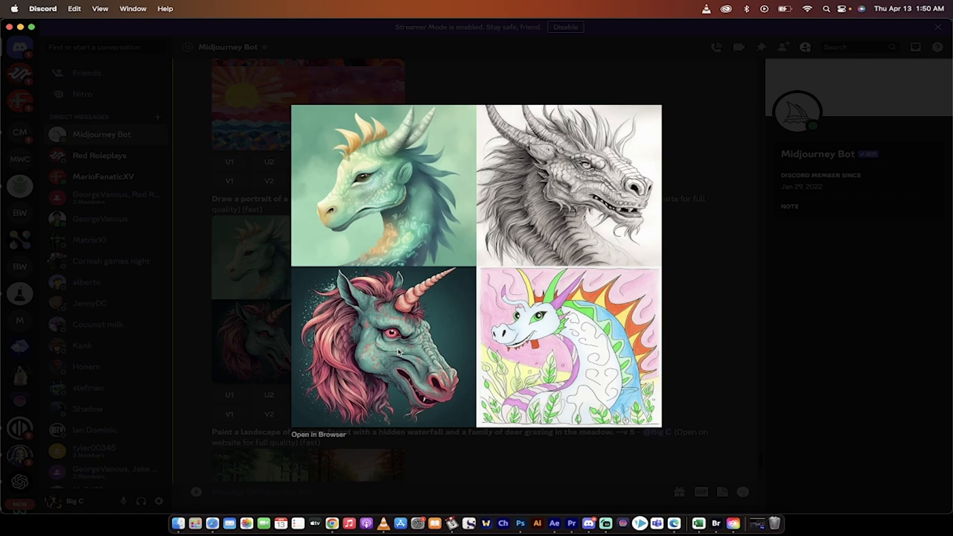
mouse_move(698, 310)
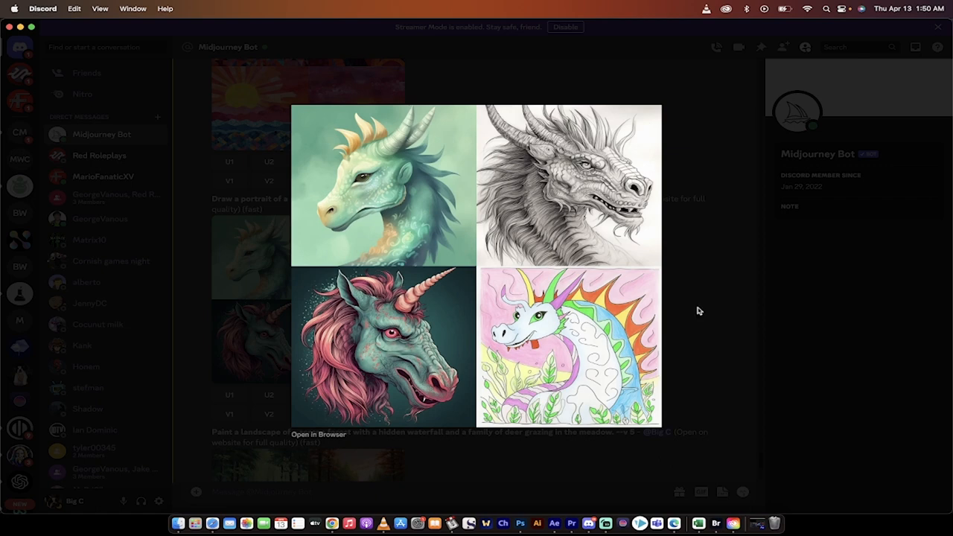
mouse_move(696, 284)
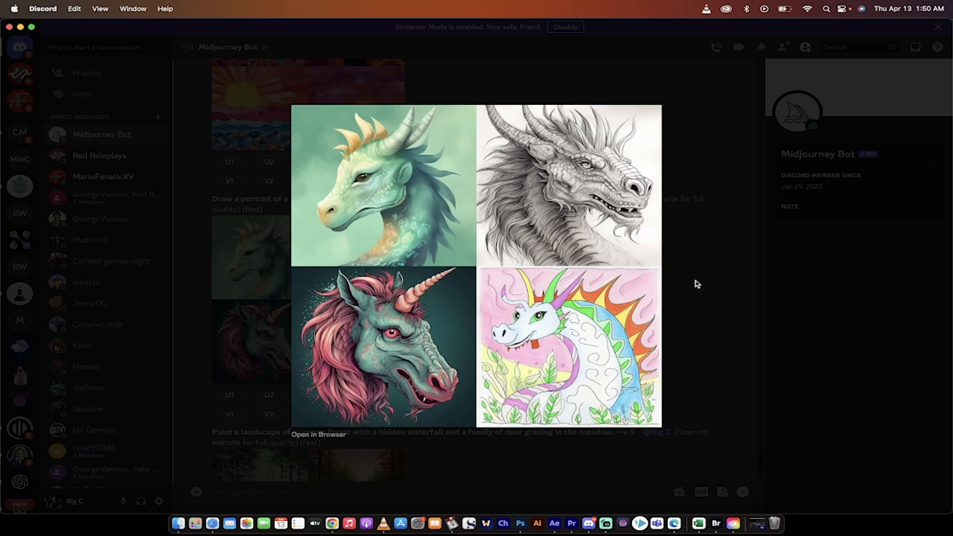
left_click(695, 283)
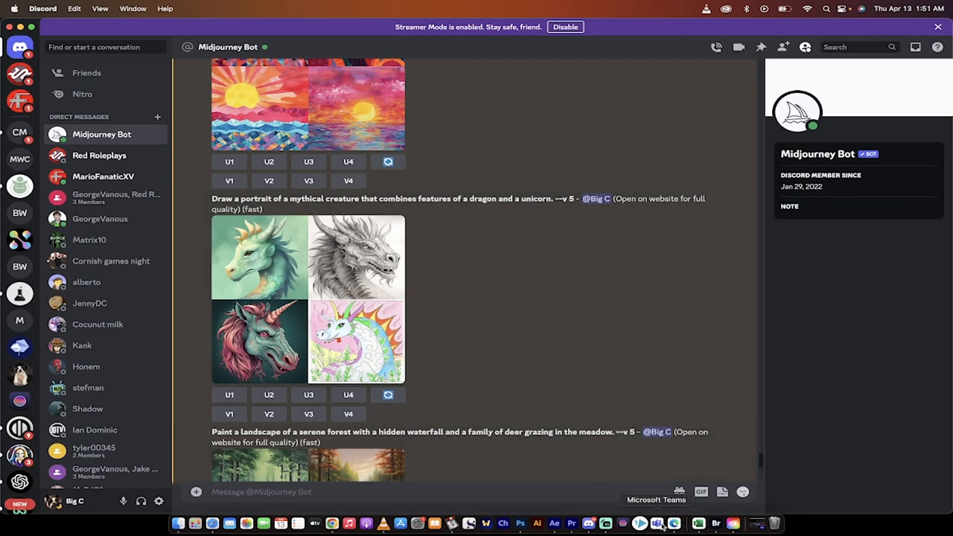
In Edge, view the colourful horned dragon-unicorn portrait full size, then close it
left_click(673, 523)
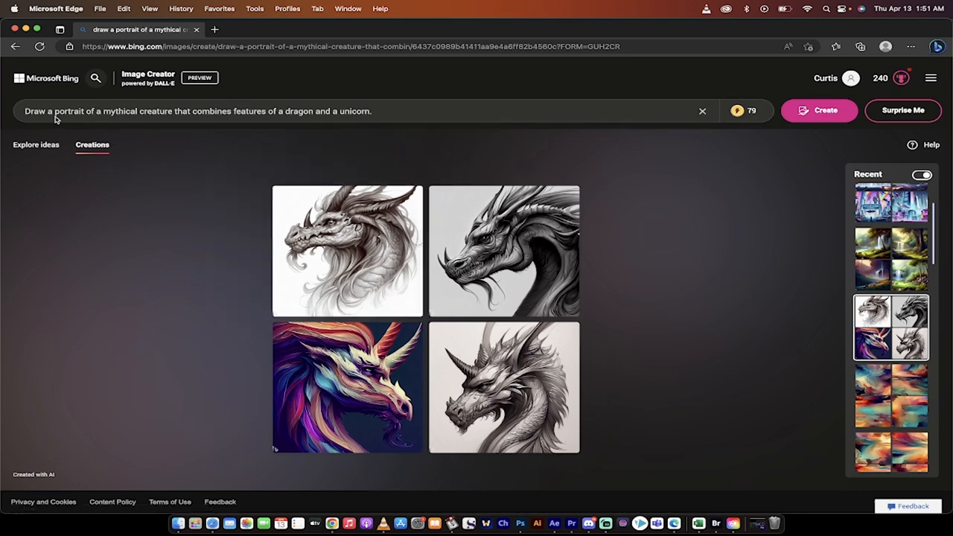
mouse_move(127, 127)
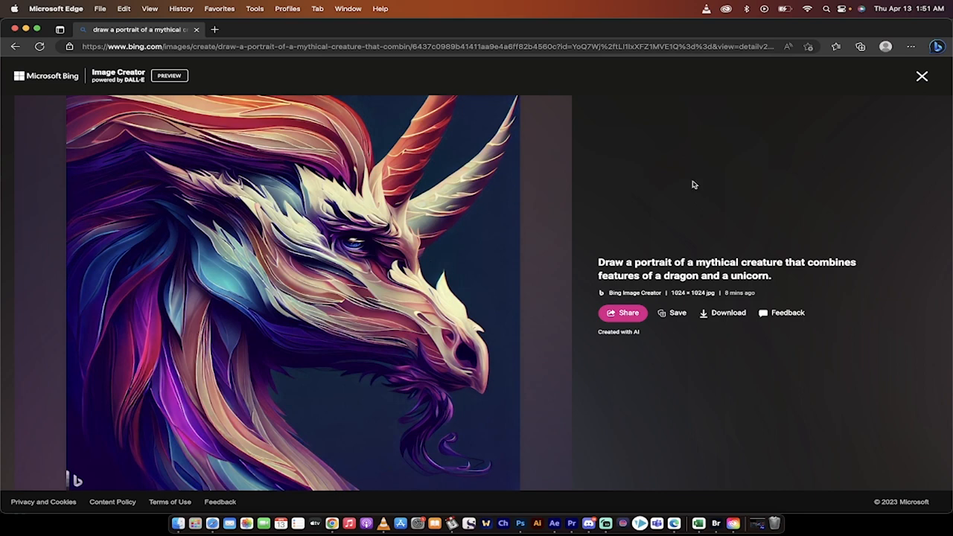
mouse_move(920, 76)
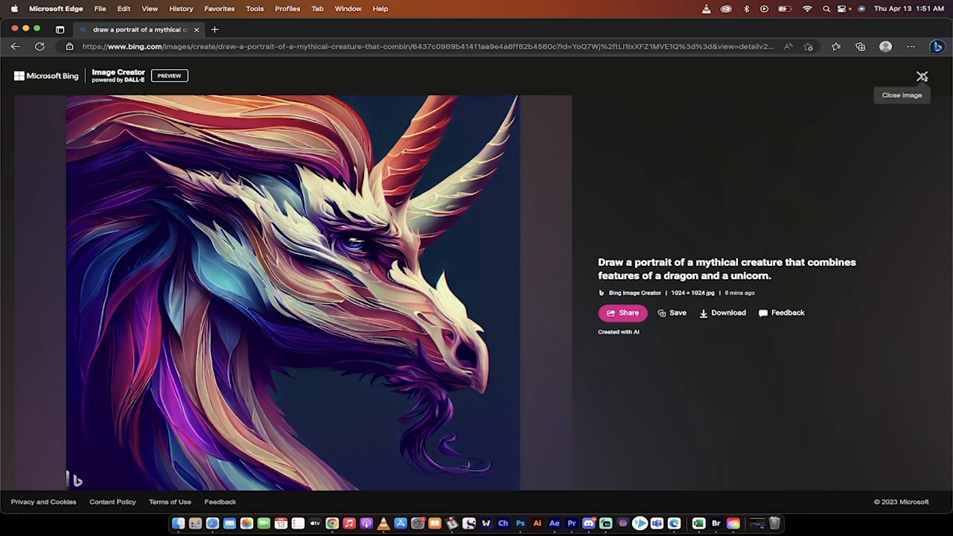
left_click(923, 74)
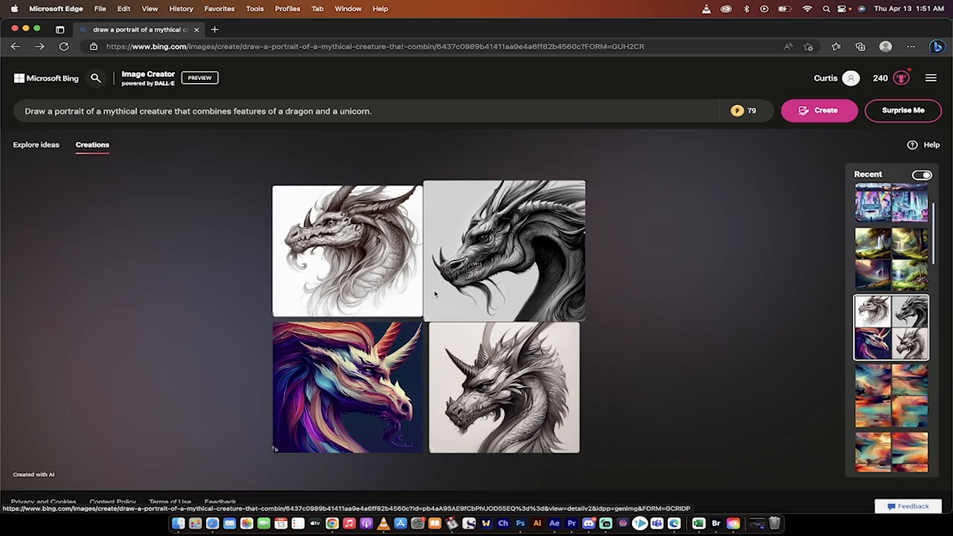
mouse_move(258, 289)
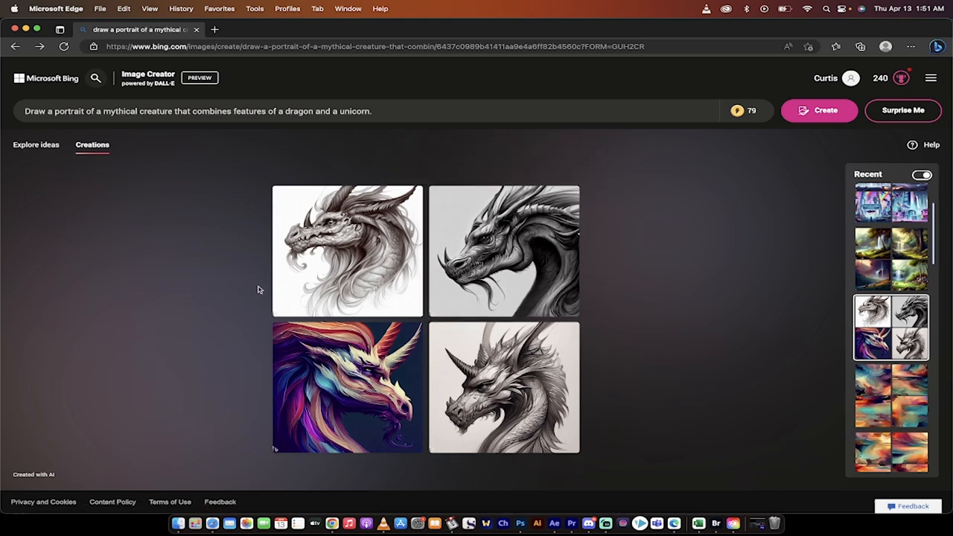
mouse_move(590, 522)
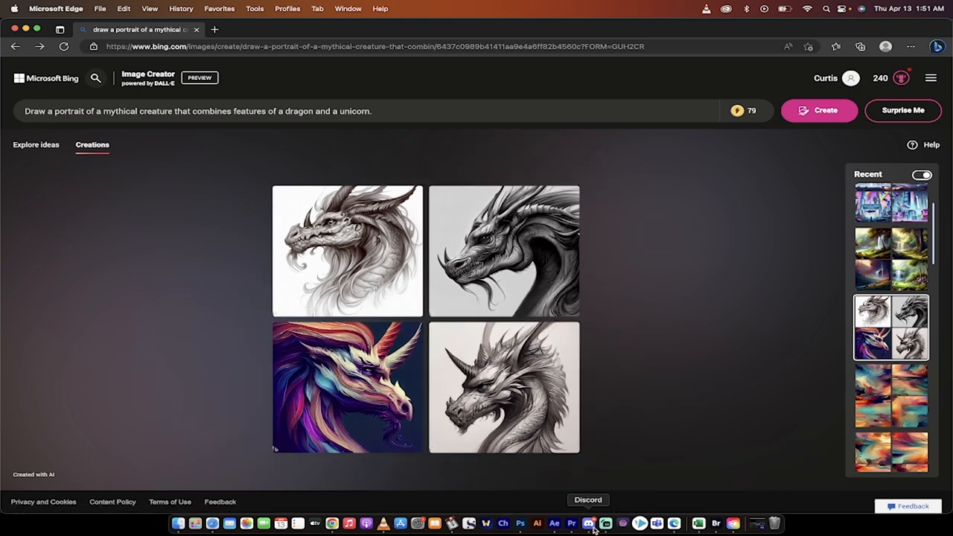
In Discord, scroll to Midjourney's forest-waterfall deer landscape grid and enlarge it
left_click(588, 522)
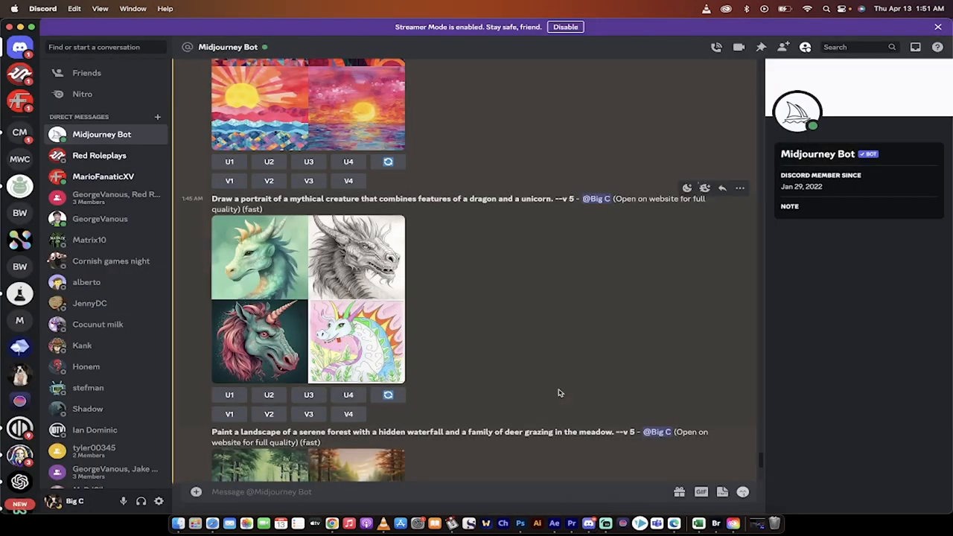
scroll("down", 3)
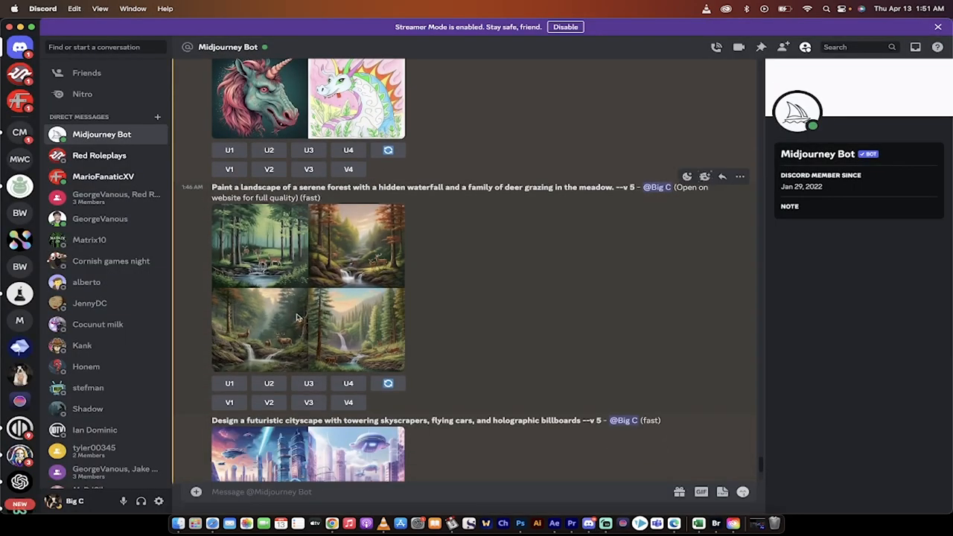
left_click(296, 316)
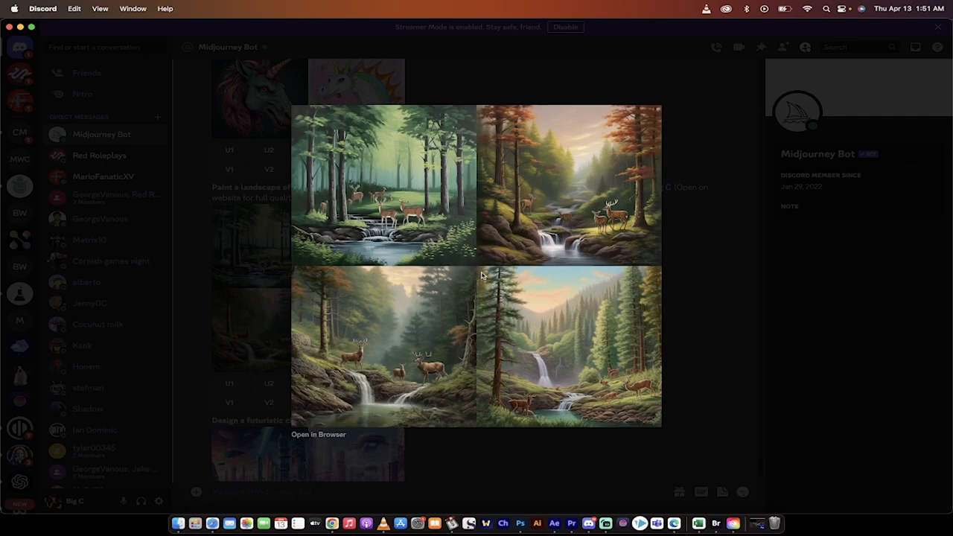
mouse_move(520, 439)
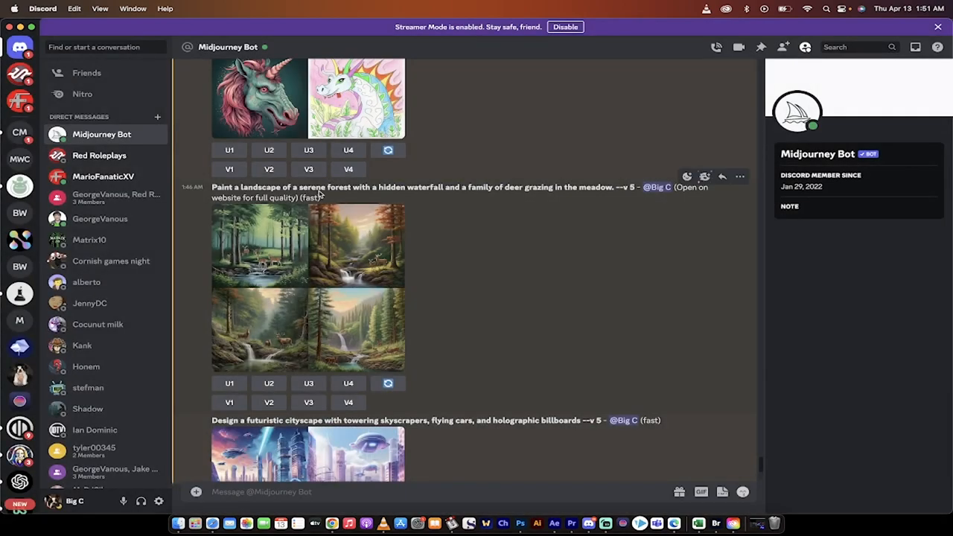
mouse_move(347, 261)
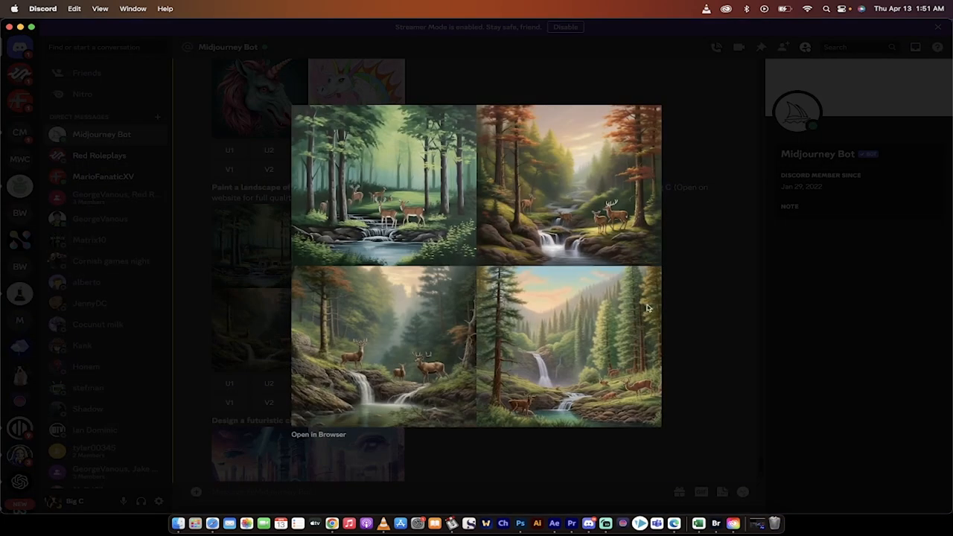
mouse_move(675, 328)
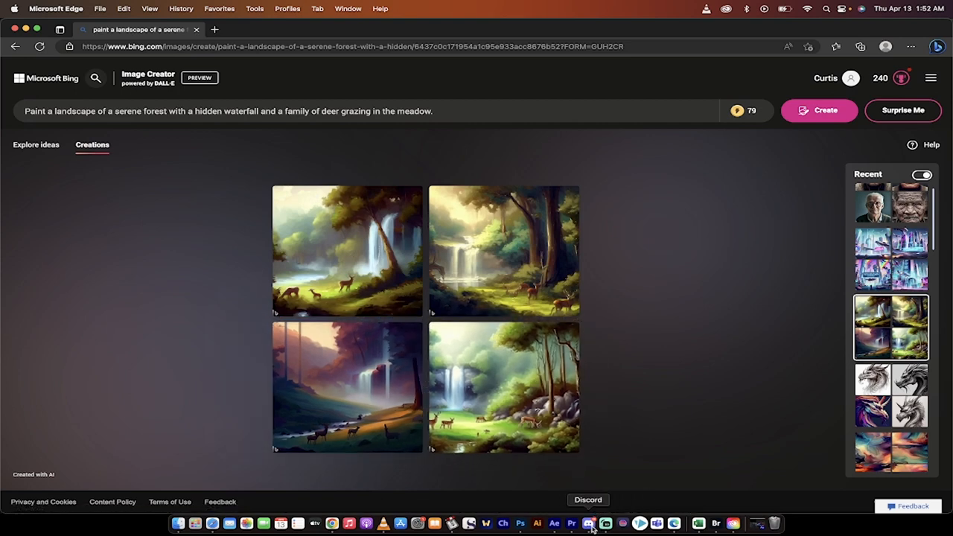
In Bing, view the misty purple forest-waterfall landscape full size, then close it
left_click(588, 522)
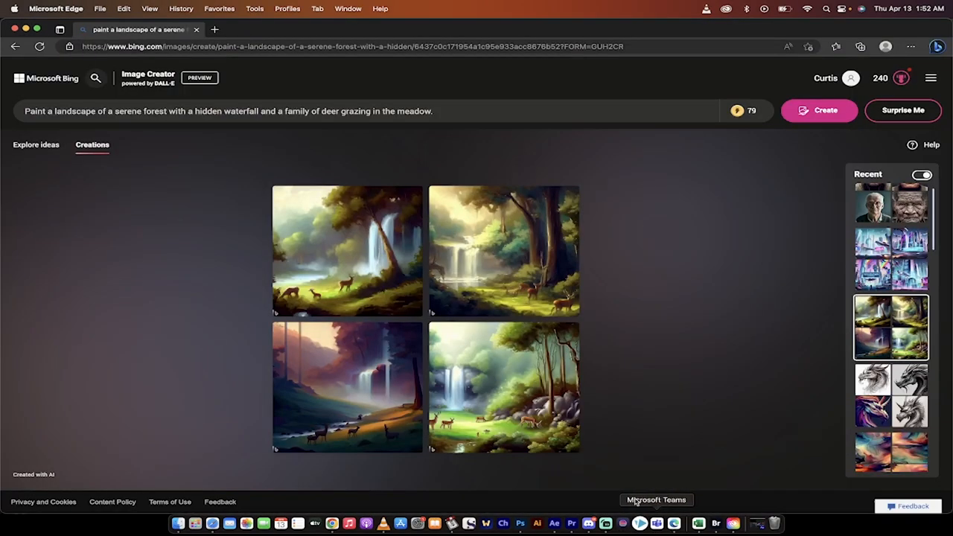
mouse_move(629, 321)
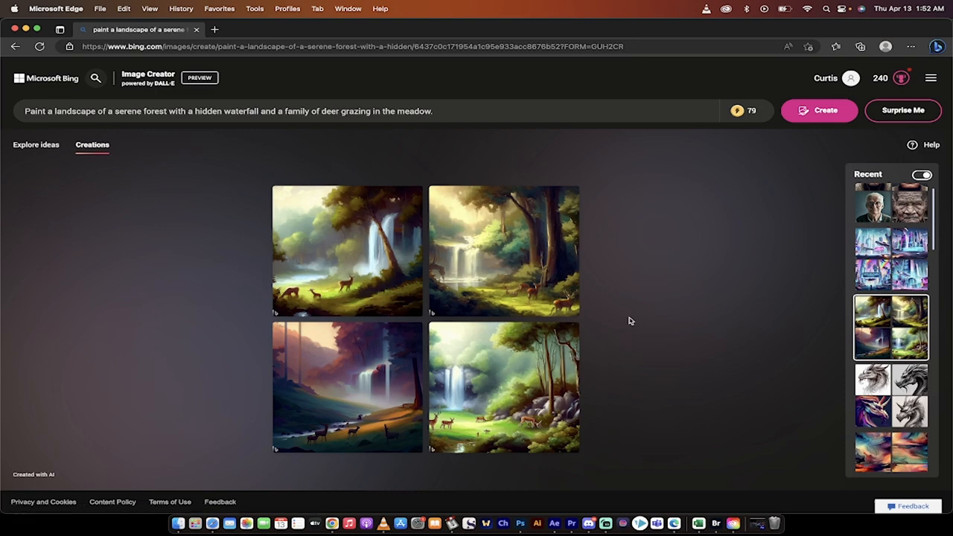
mouse_move(347, 286)
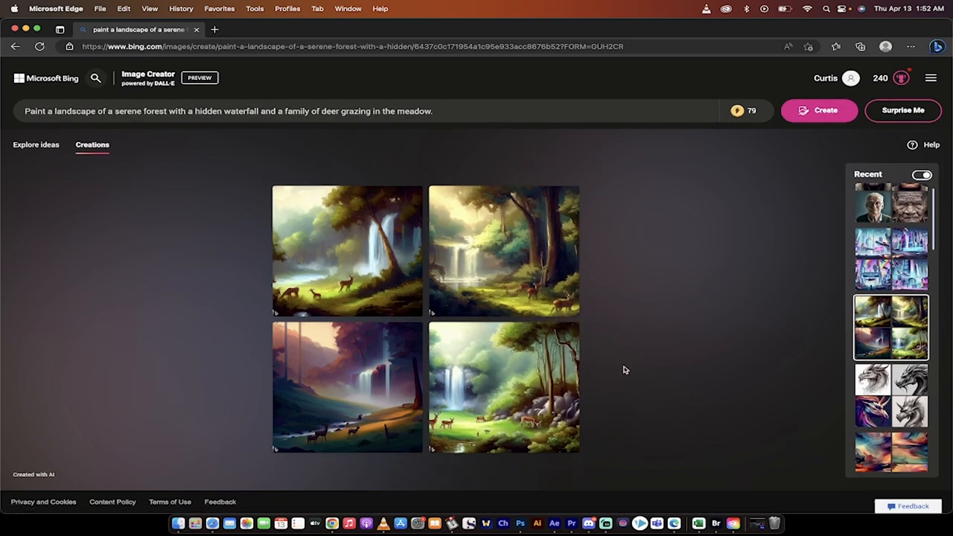
left_click(348, 394)
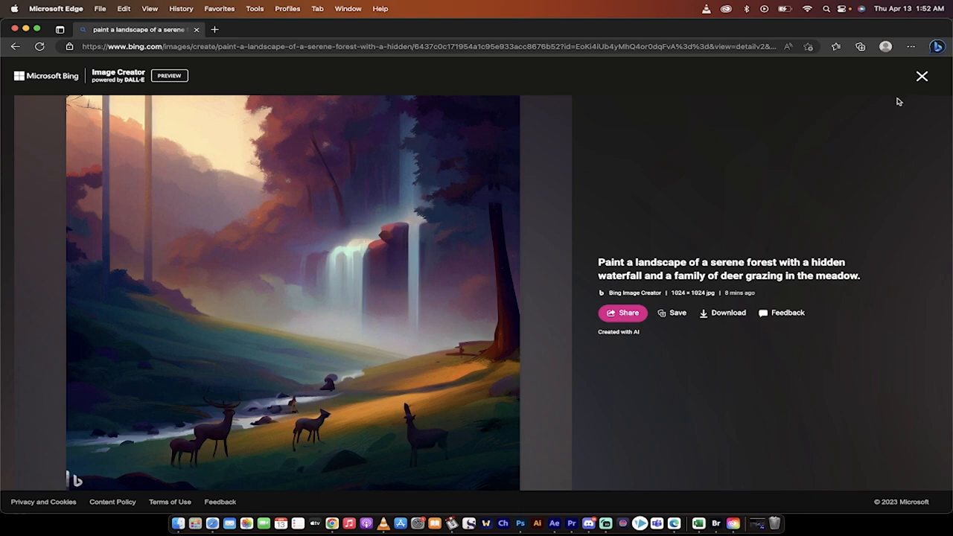
left_click(899, 76)
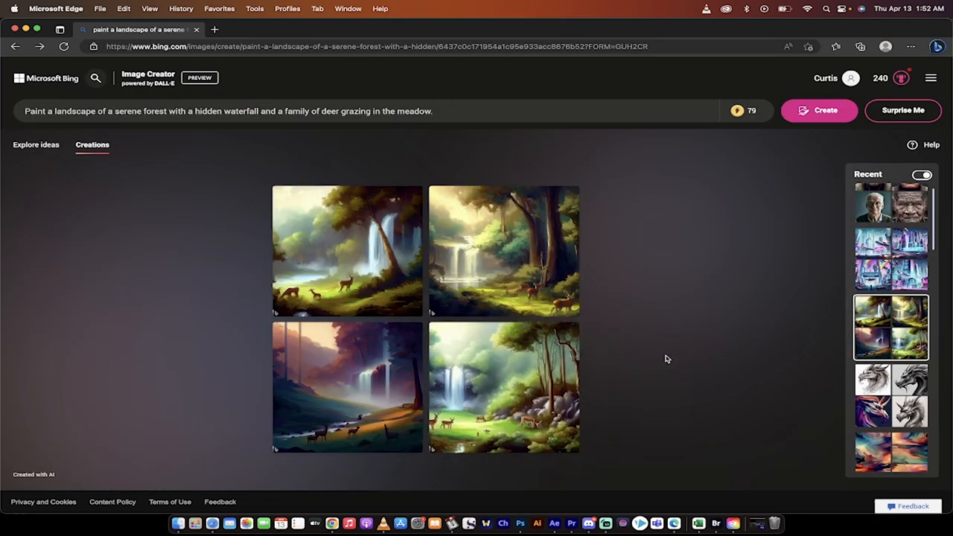
mouse_move(880, 372)
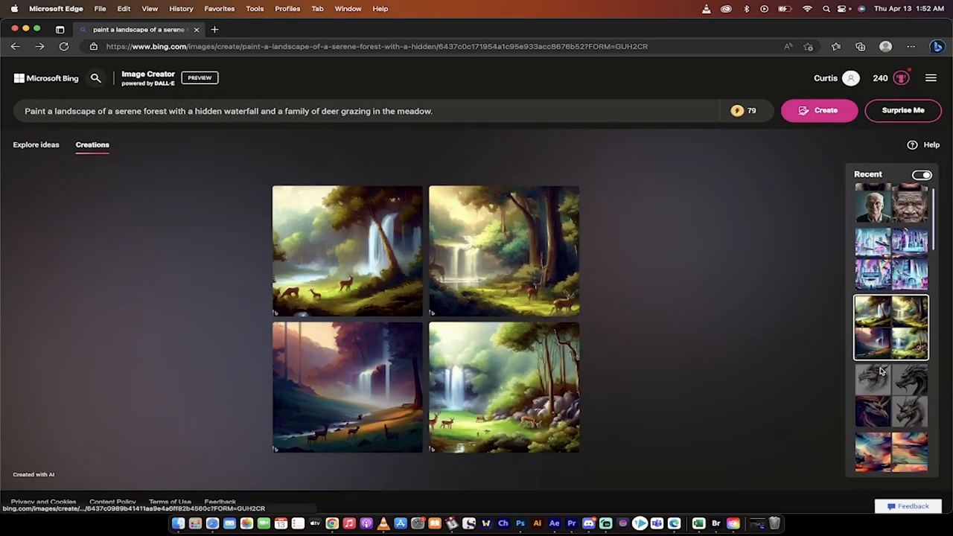
scroll("down", 3)
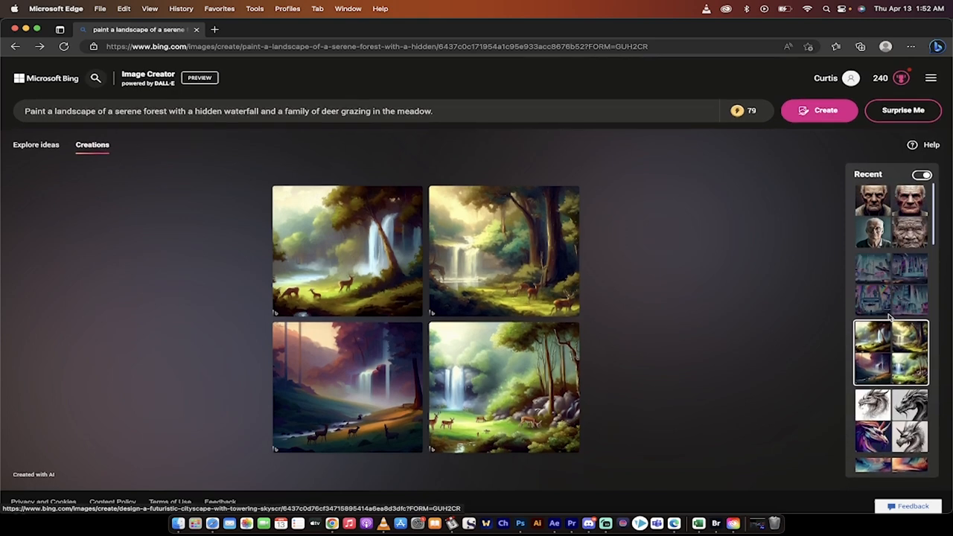
Open the futuristic cityscape creation and close the full-size cityscape image
left_click(890, 290)
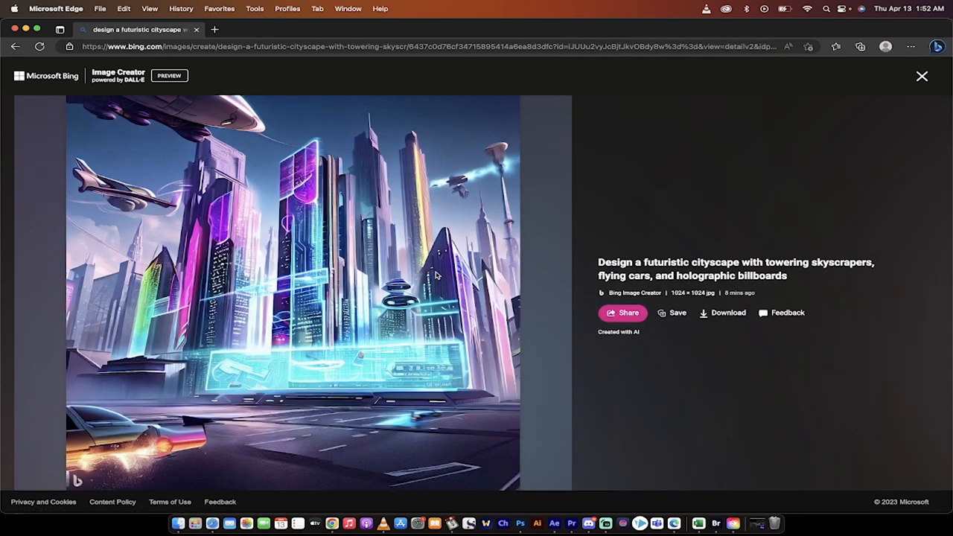
mouse_move(844, 115)
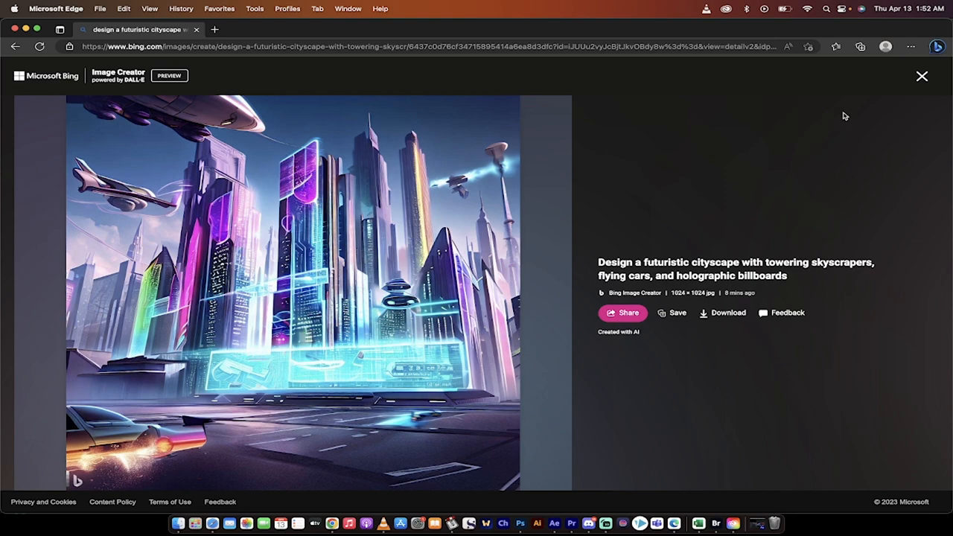
mouse_move(921, 77)
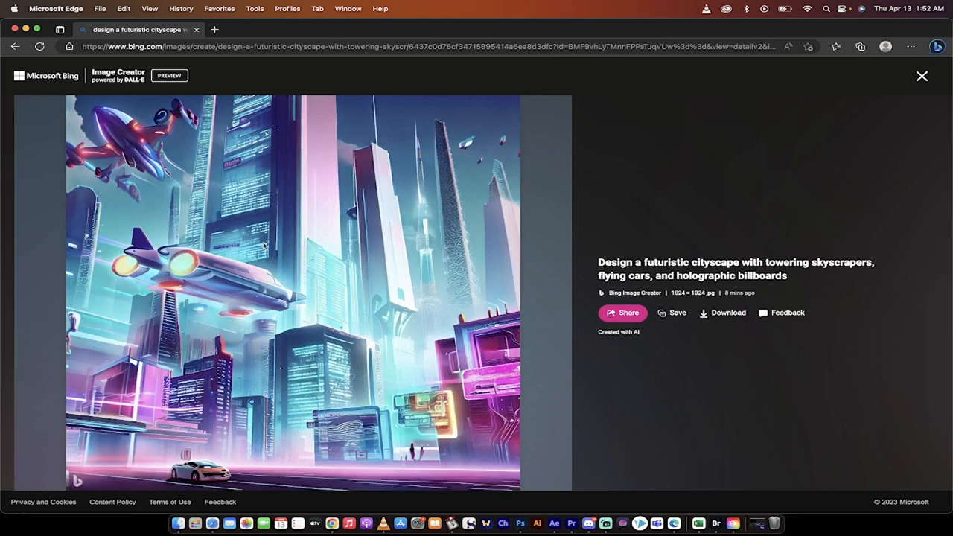
mouse_move(608, 261)
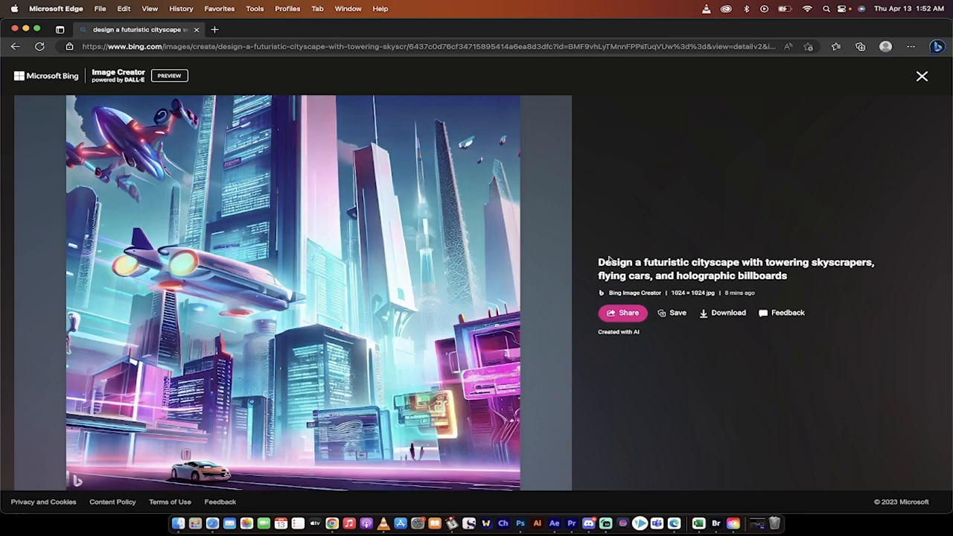
left_click(900, 76)
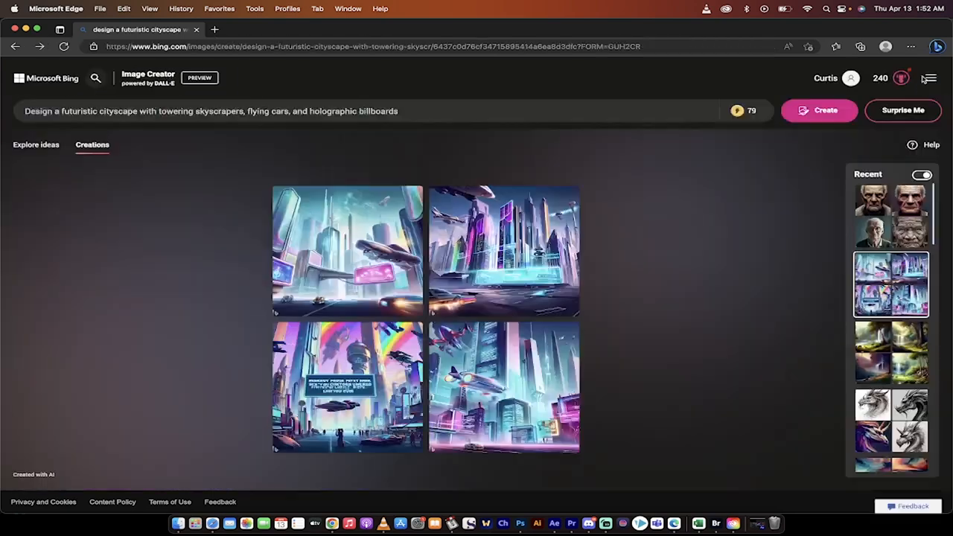
mouse_move(587, 522)
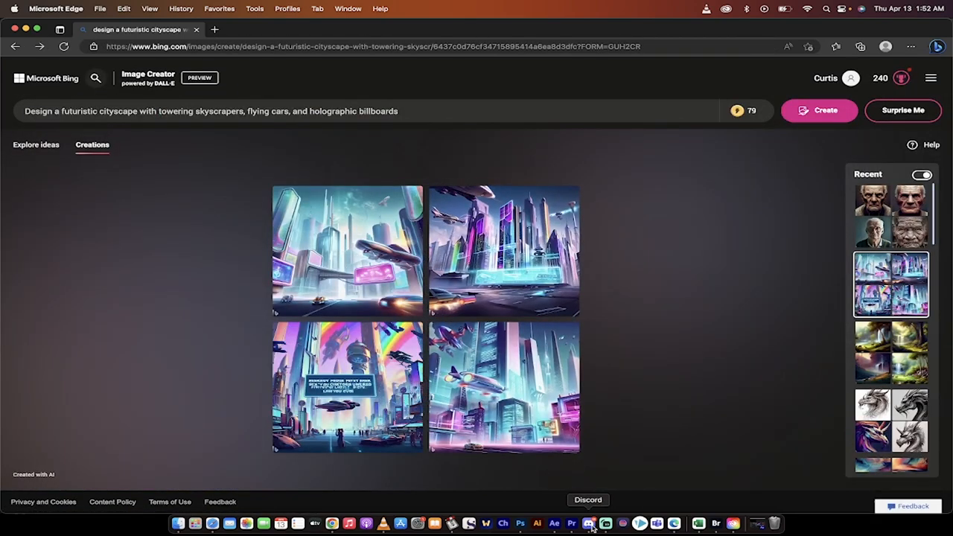
left_click(587, 522)
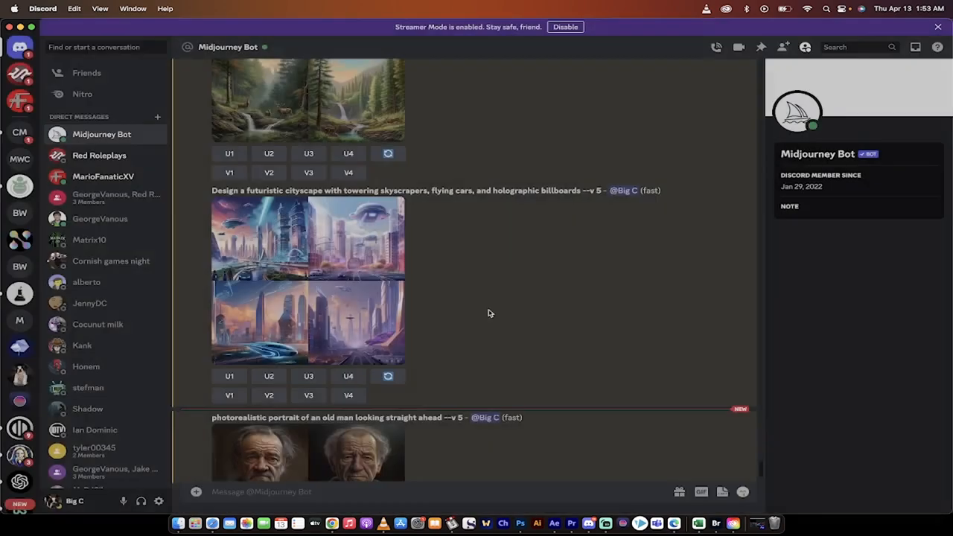
scroll("down", 3)
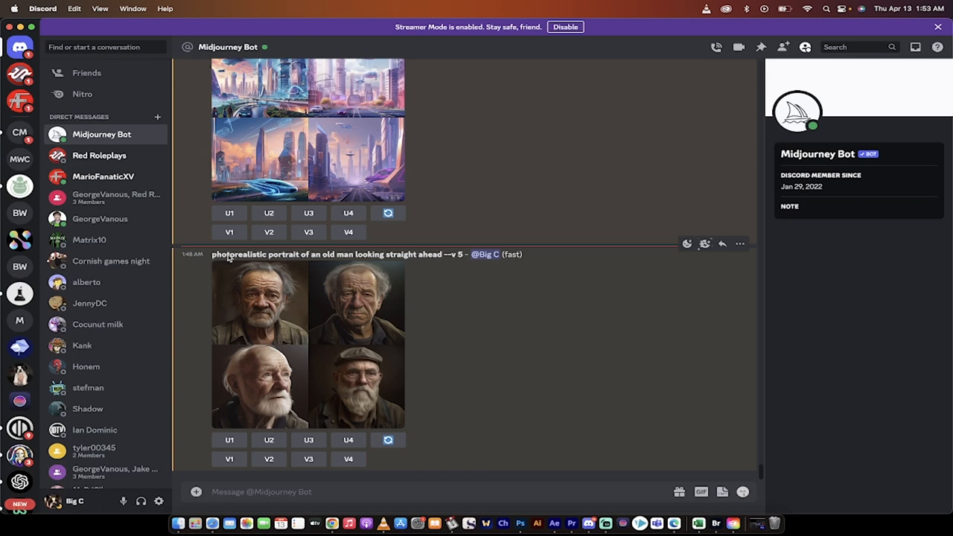
mouse_move(426, 260)
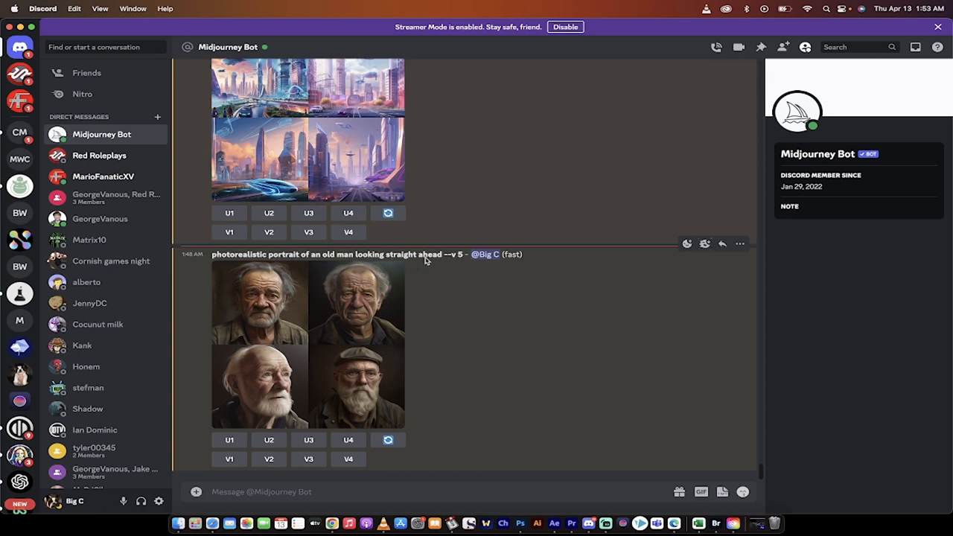
mouse_move(356, 317)
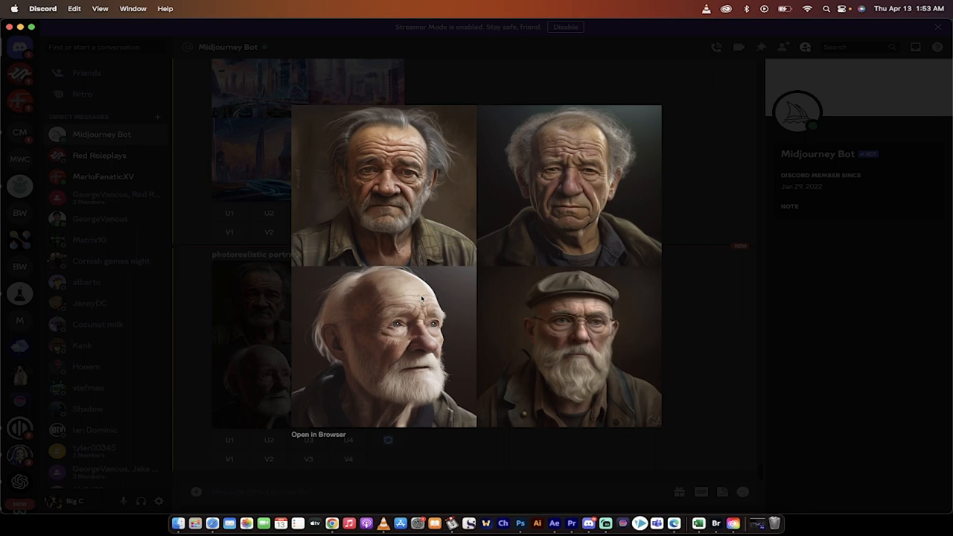
mouse_move(704, 338)
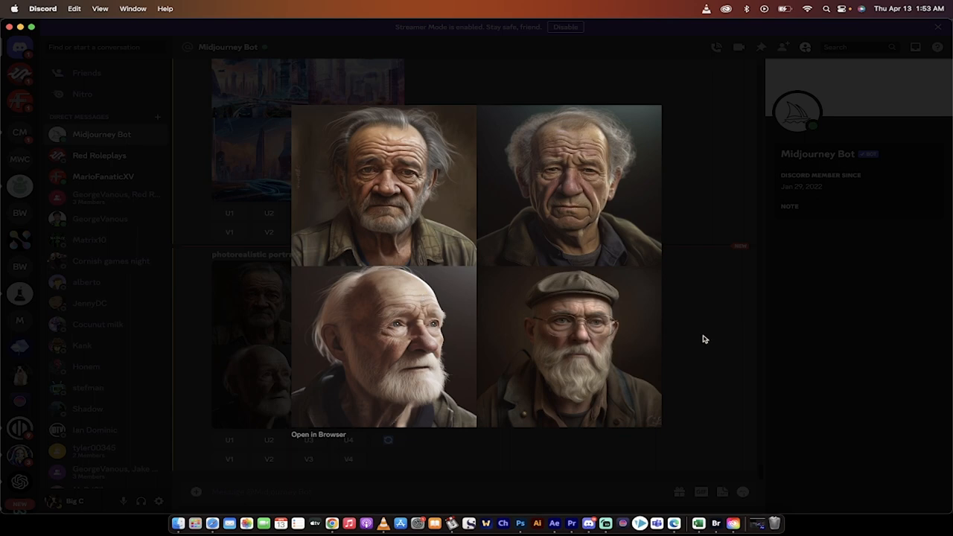
mouse_move(697, 336)
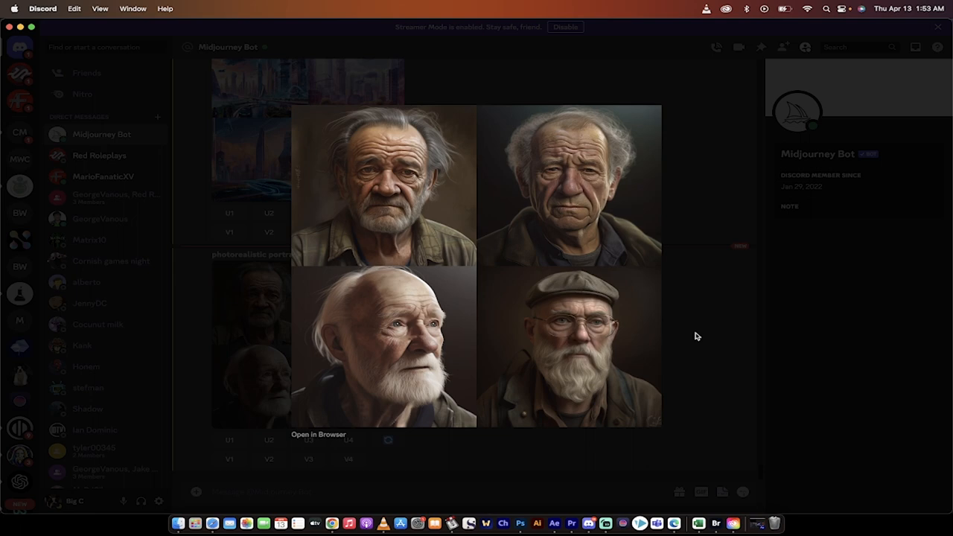
mouse_move(699, 333)
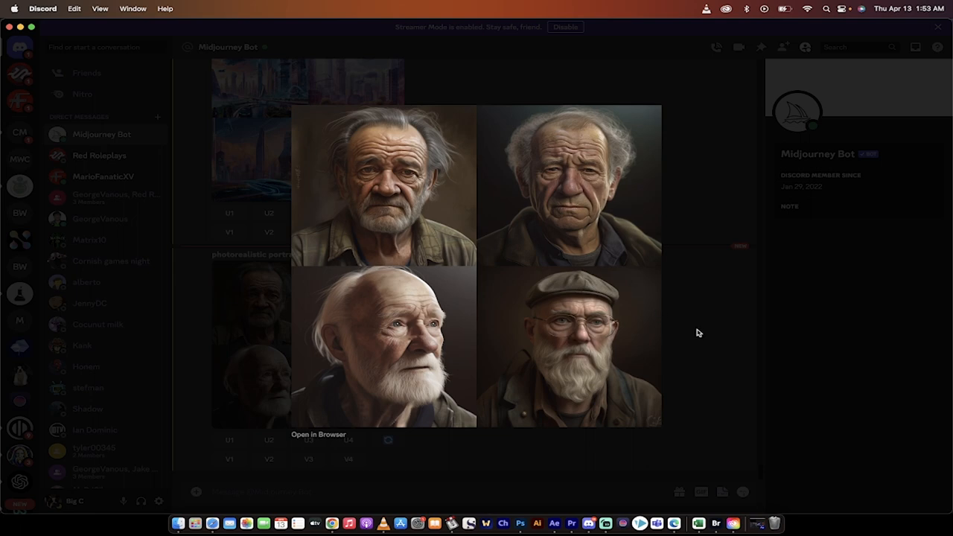
left_click(698, 333)
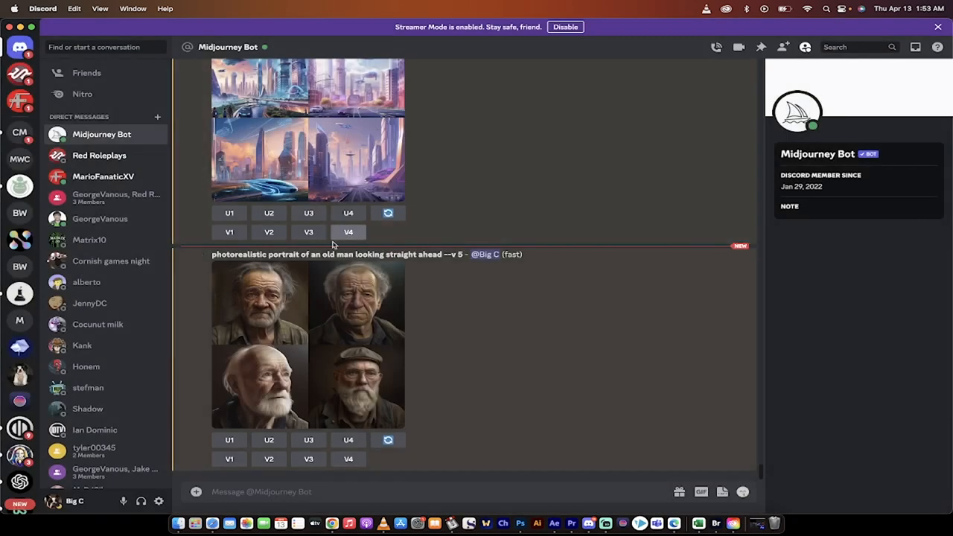
mouse_move(286, 262)
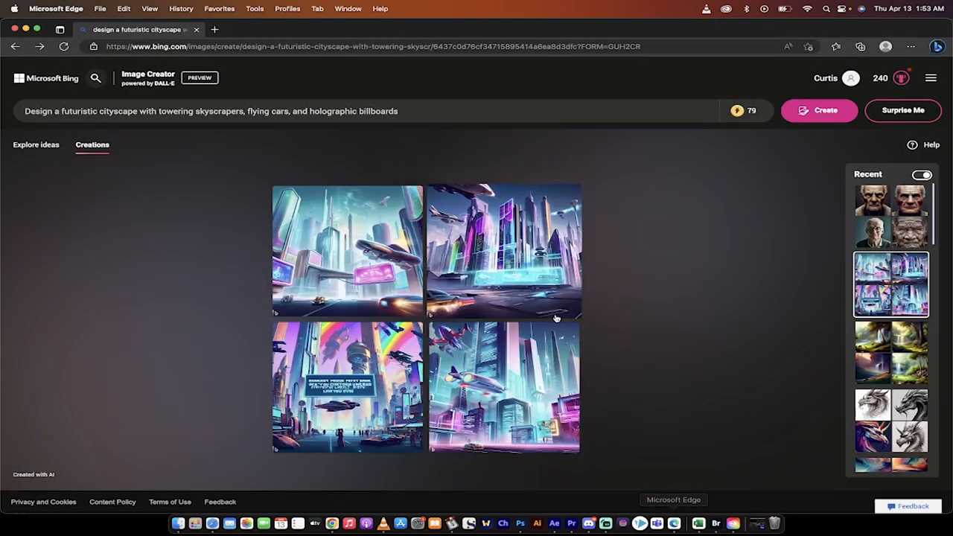
Open the old man results and view the glasses and stern portraits full size
left_click(890, 220)
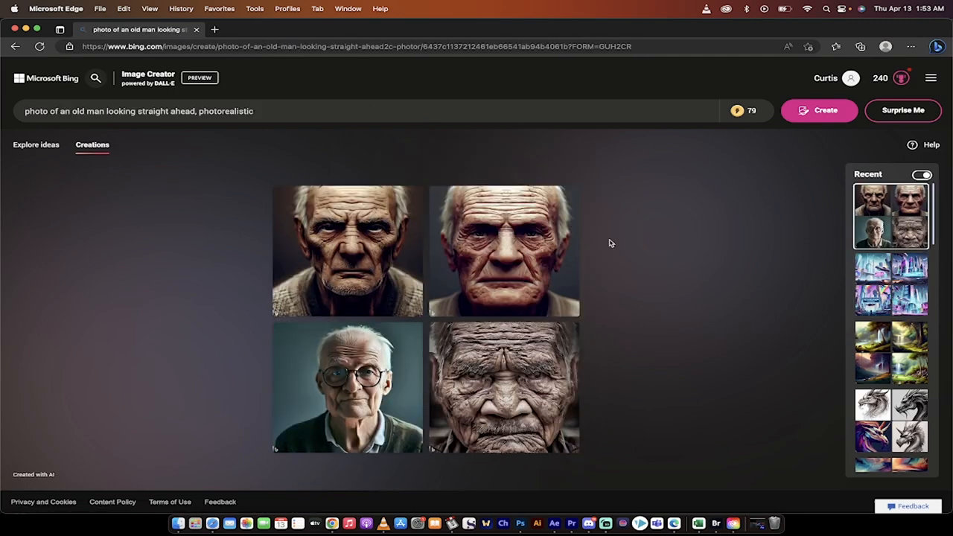
mouse_move(694, 309)
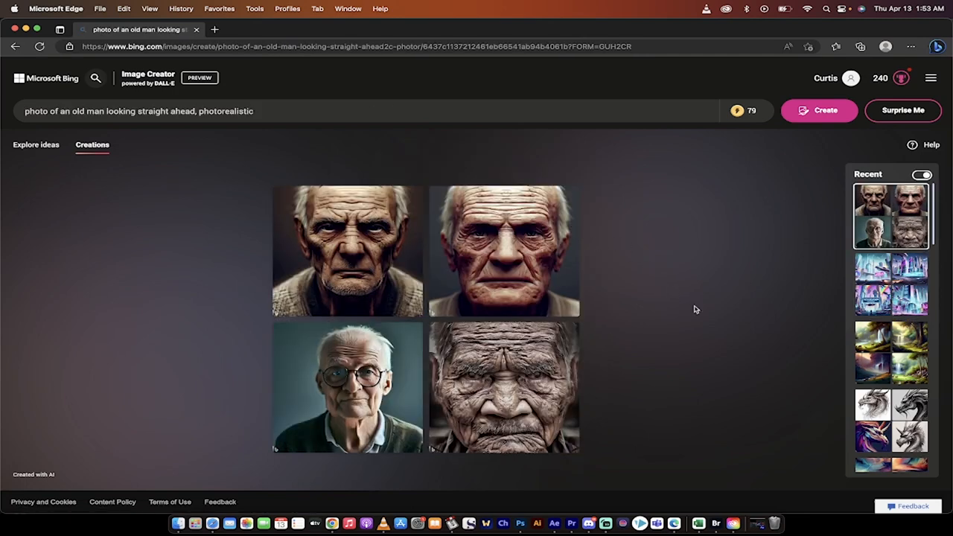
left_click(347, 394)
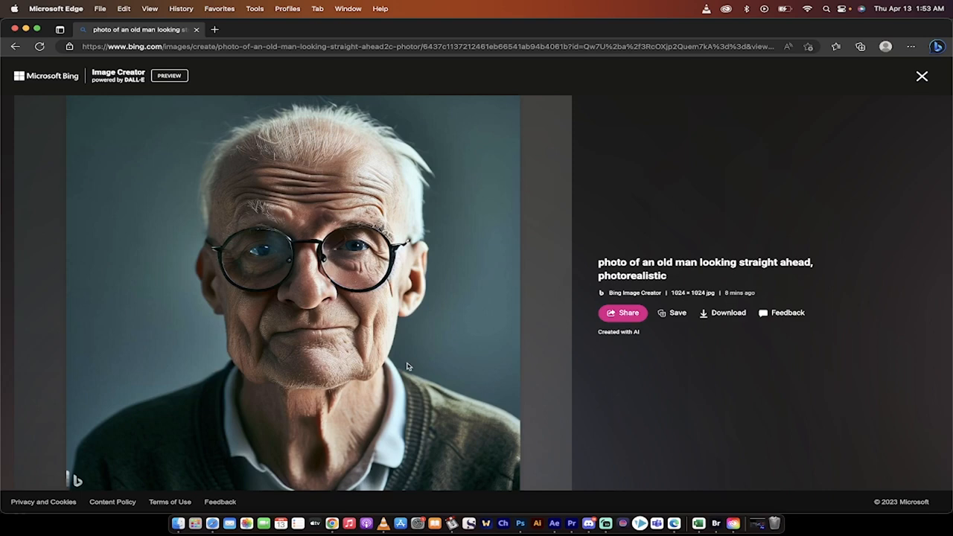
mouse_move(921, 75)
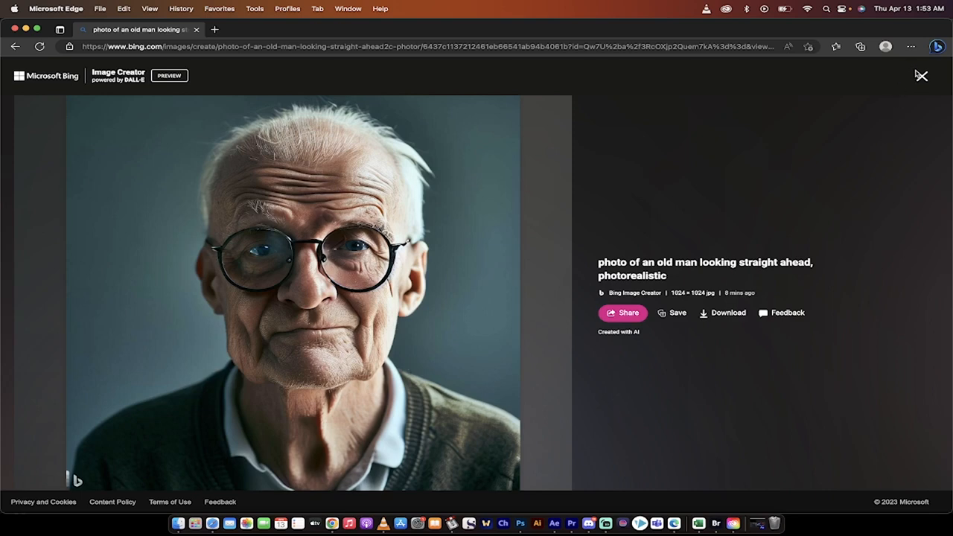
left_click(939, 75)
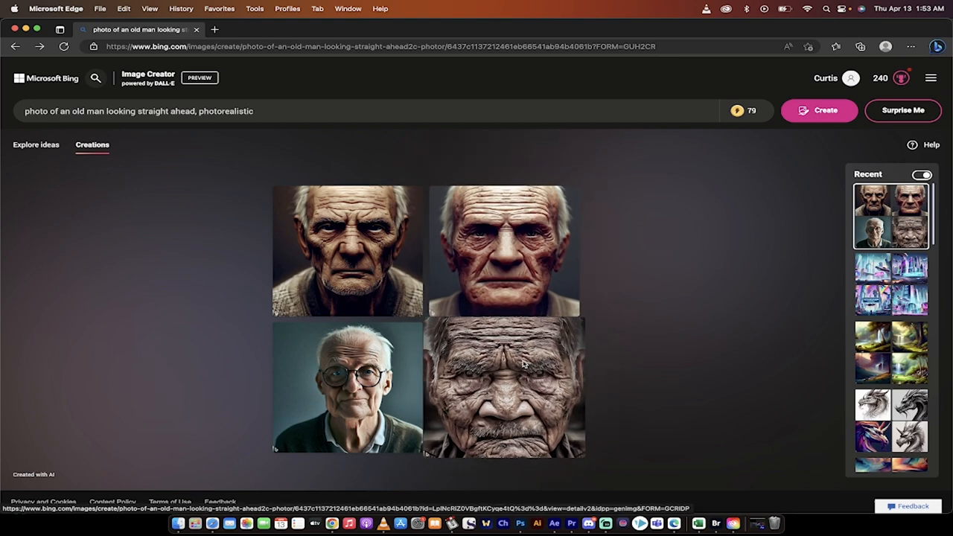
left_click(347, 260)
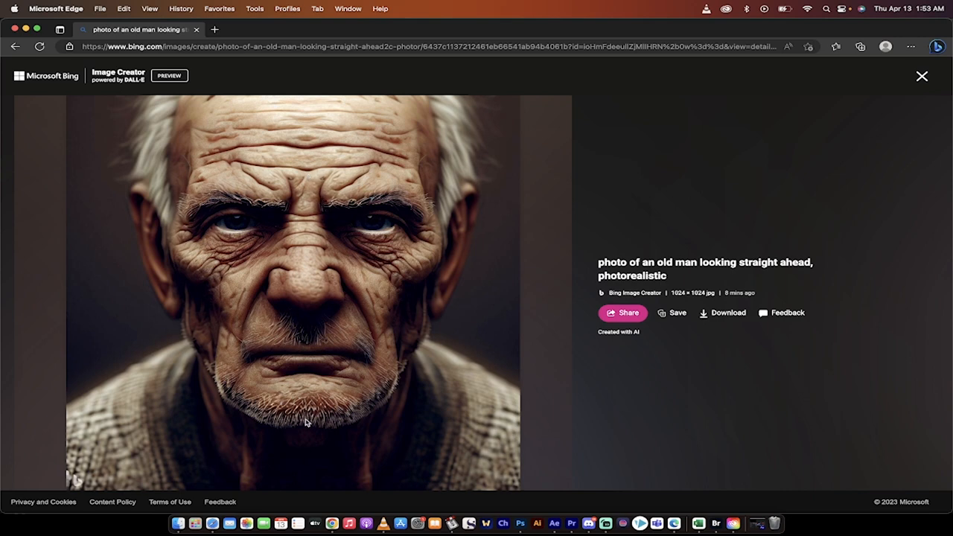
mouse_move(329, 330)
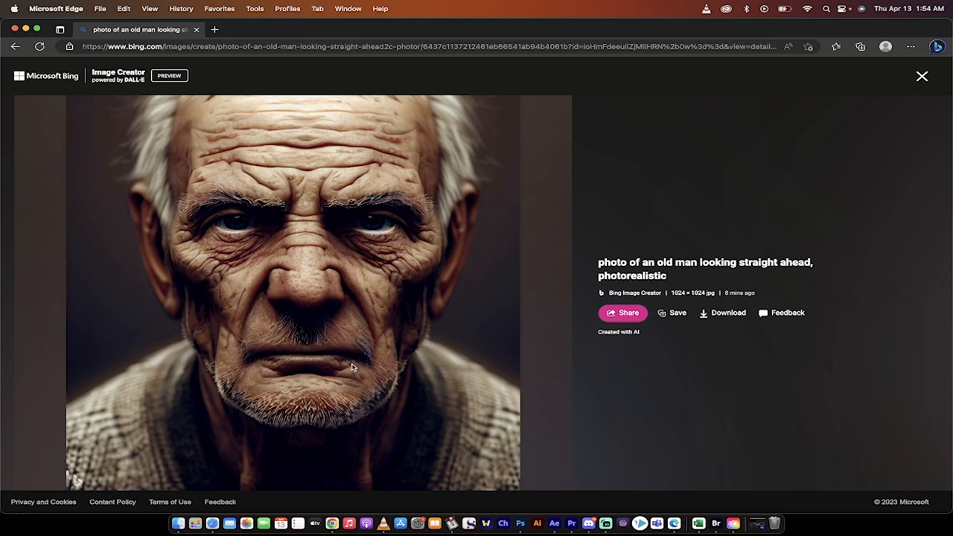
mouse_move(939, 68)
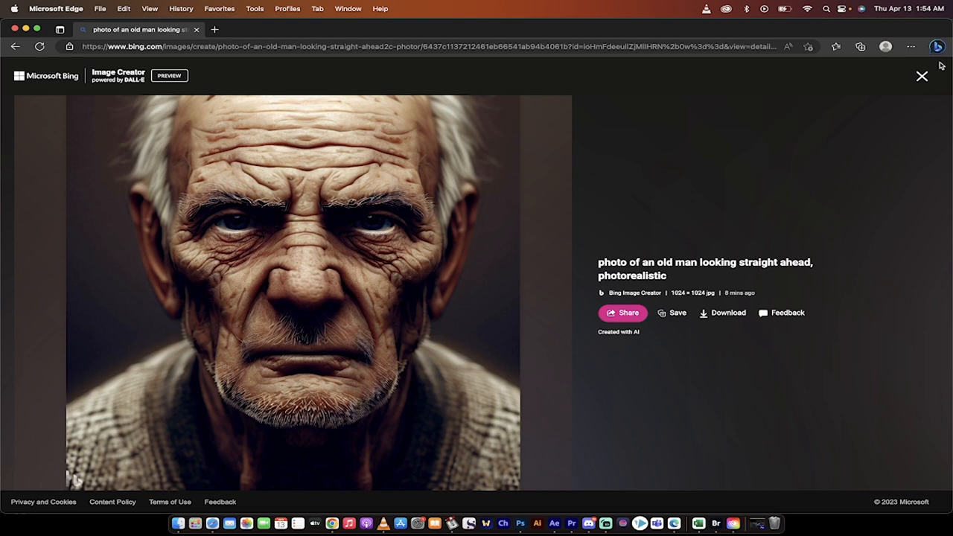
left_click(917, 77)
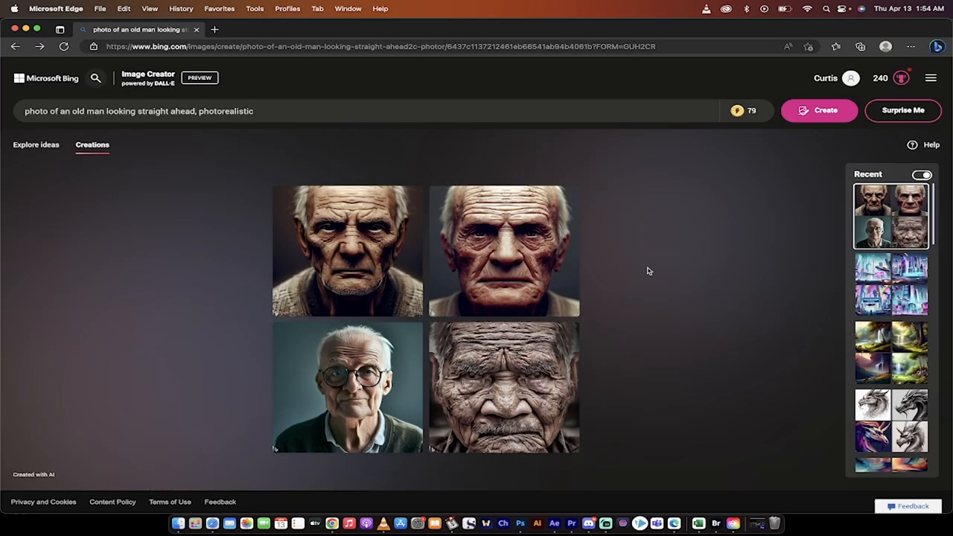
Select 'photorealistic' in the prompt, open the lady-reading results, and view the blonde image
scroll("down", 3)
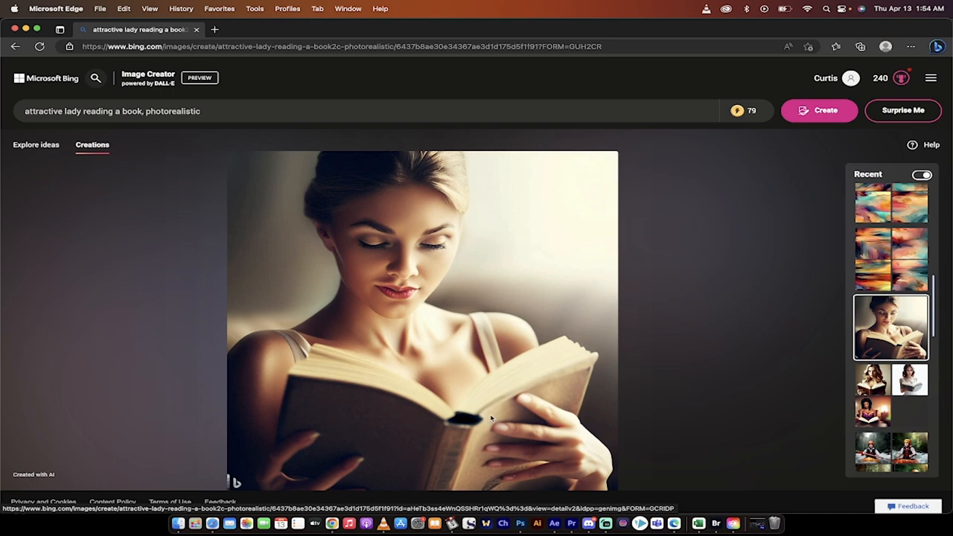
mouse_move(460, 312)
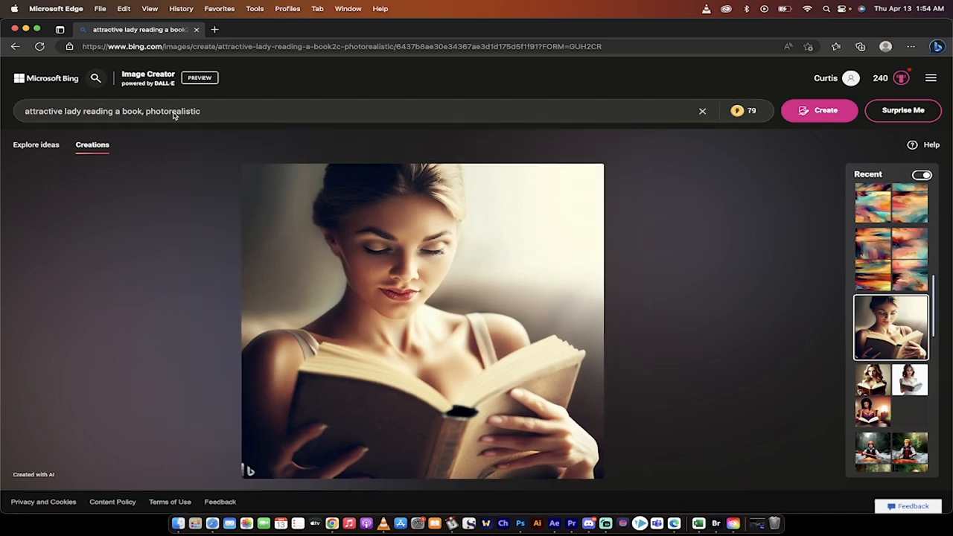
double_click(176, 110)
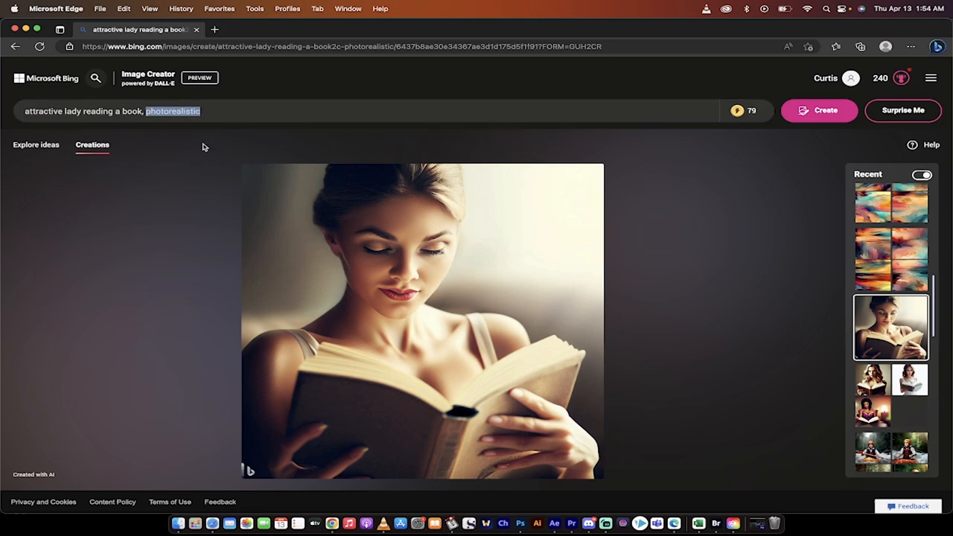
left_click(170, 116)
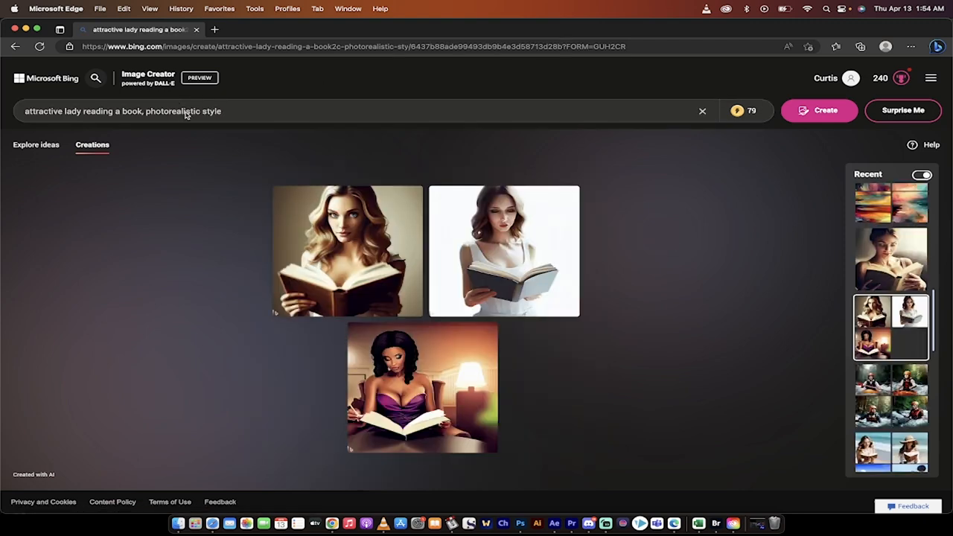
left_click(502, 251)
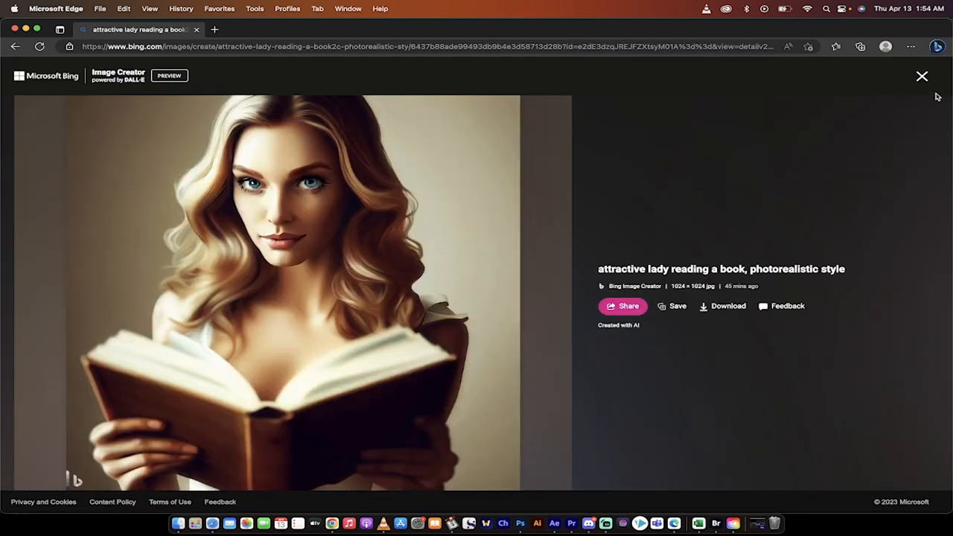
left_click(919, 76)
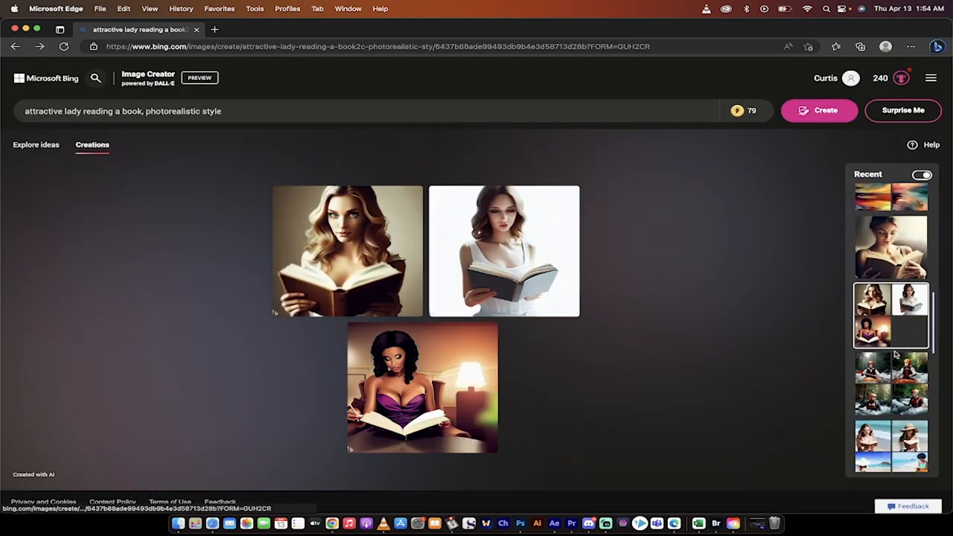
Scroll to the rafting creation and view the first kayaker image full size
scroll("down", 3)
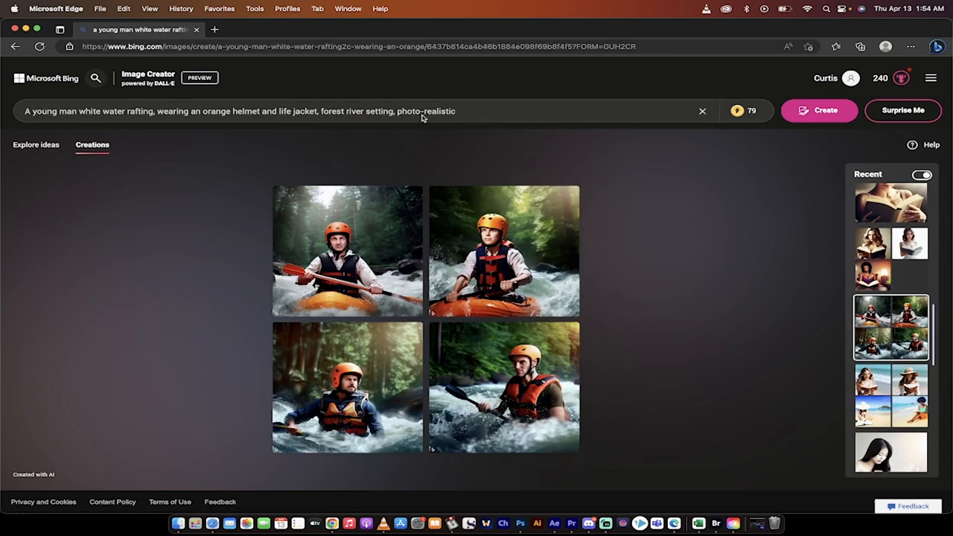
left_click(346, 251)
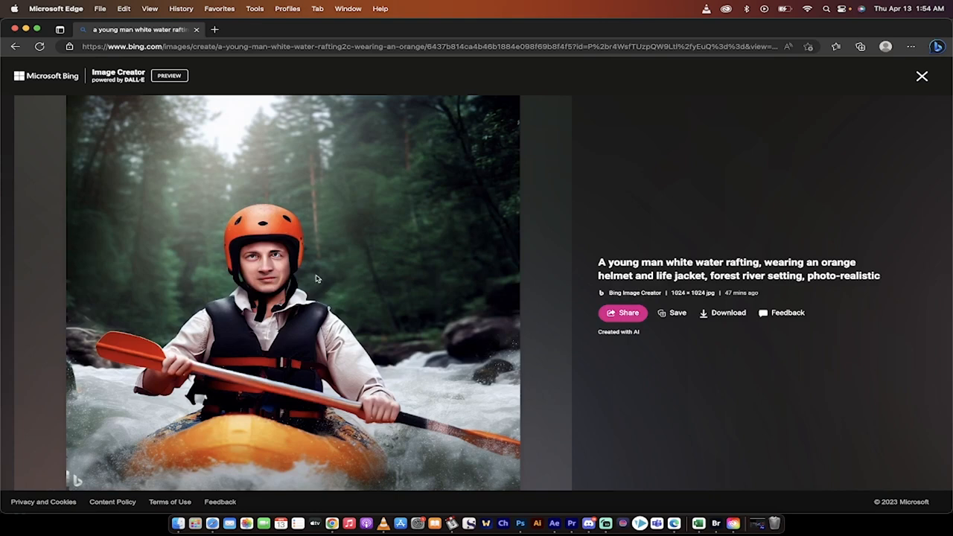
mouse_move(284, 257)
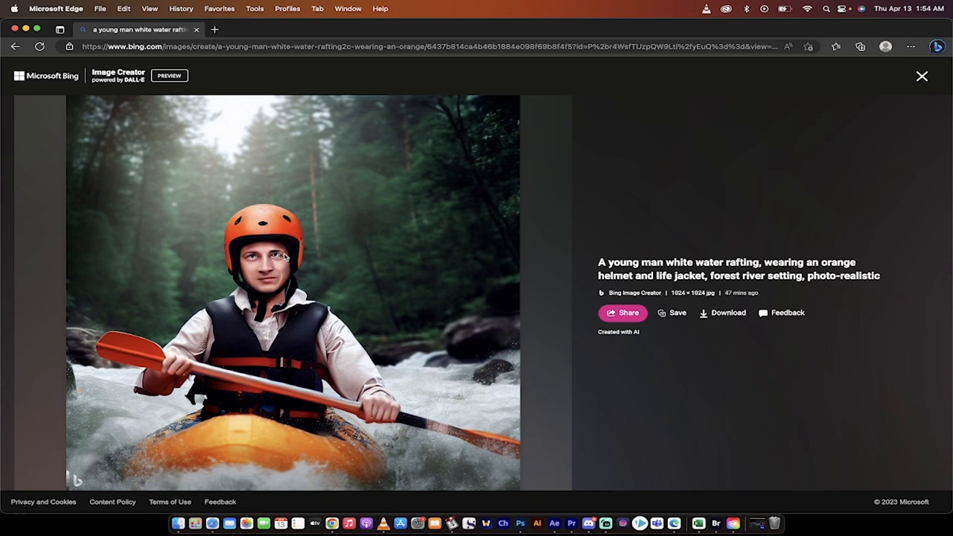
mouse_move(793, 181)
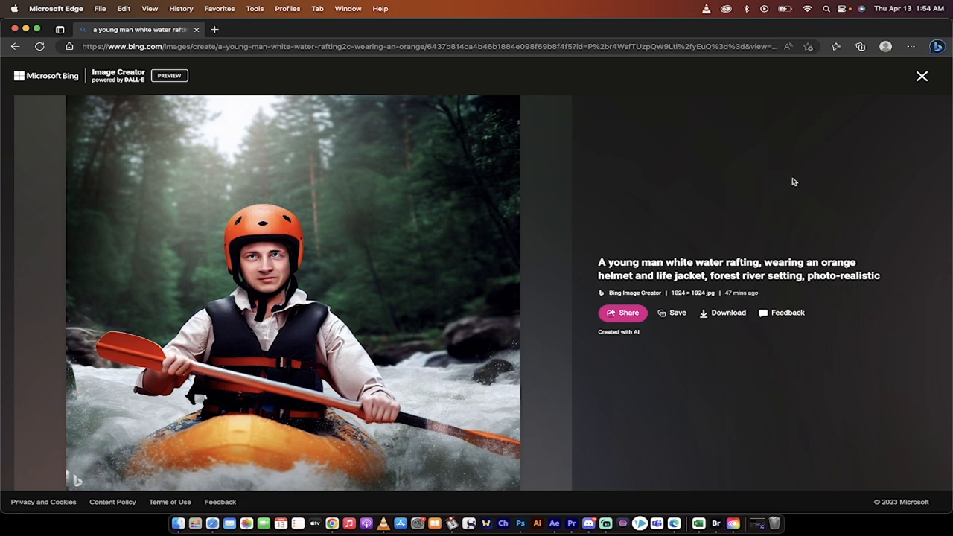
left_click(921, 76)
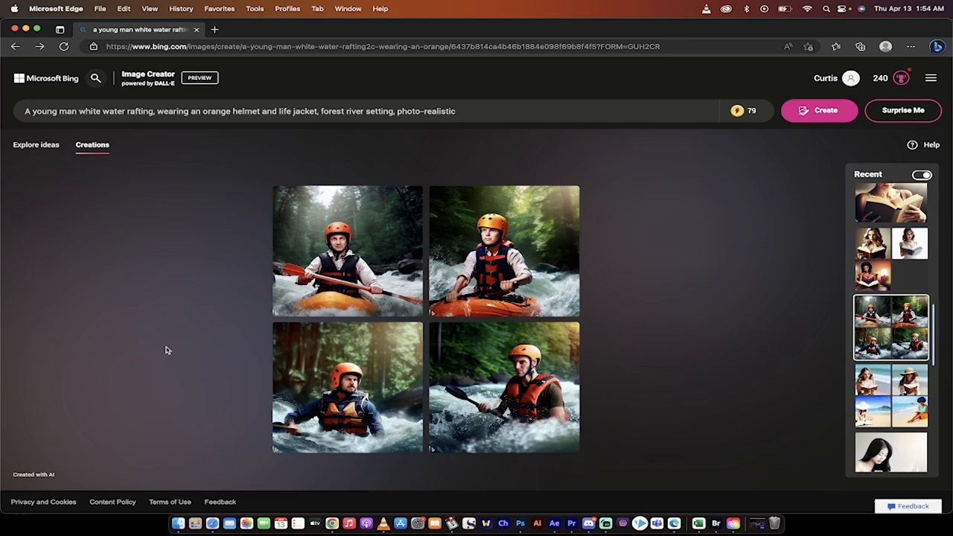
mouse_move(173, 354)
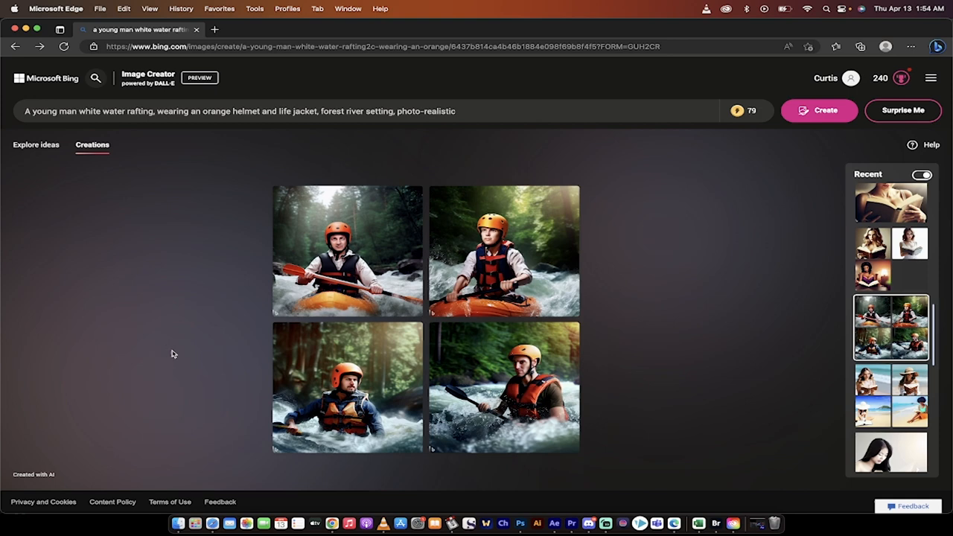